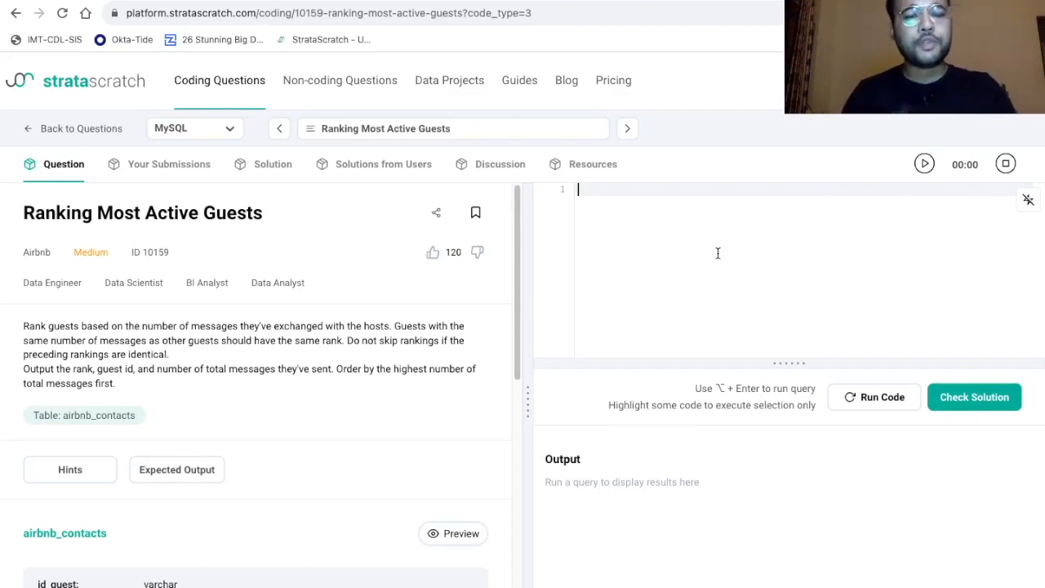
pyautogui.moveTo(364, 484)
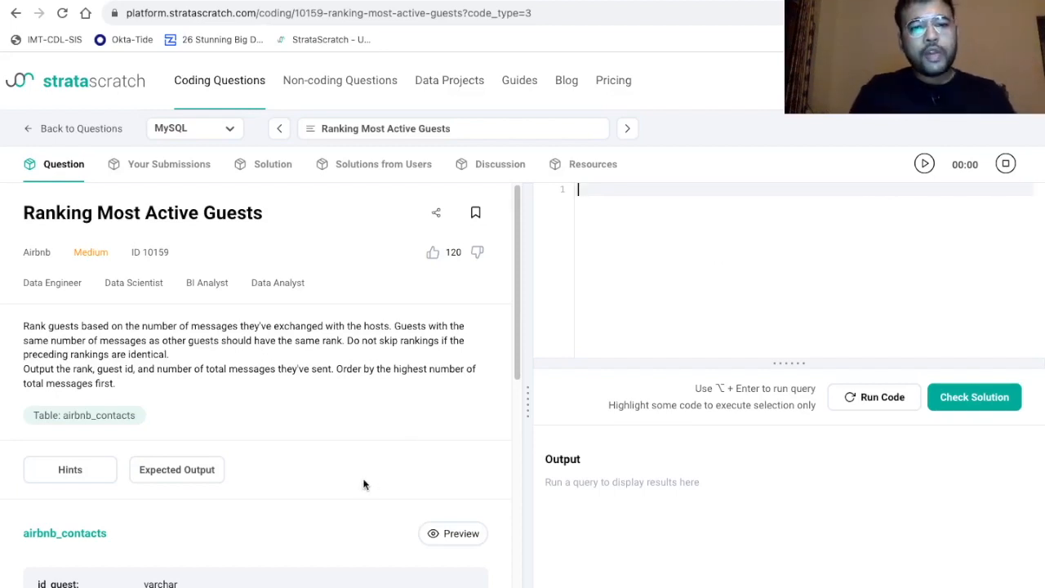
# Scroll the question panel to the airbnb_contacts column list and data types
pyautogui.scroll(-3)
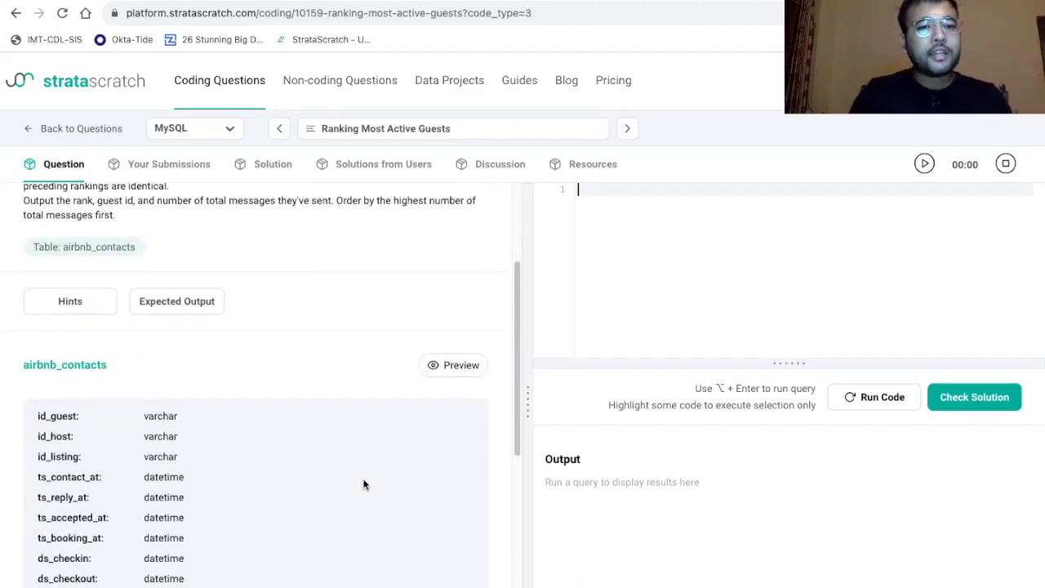
pyautogui.scroll(-3)
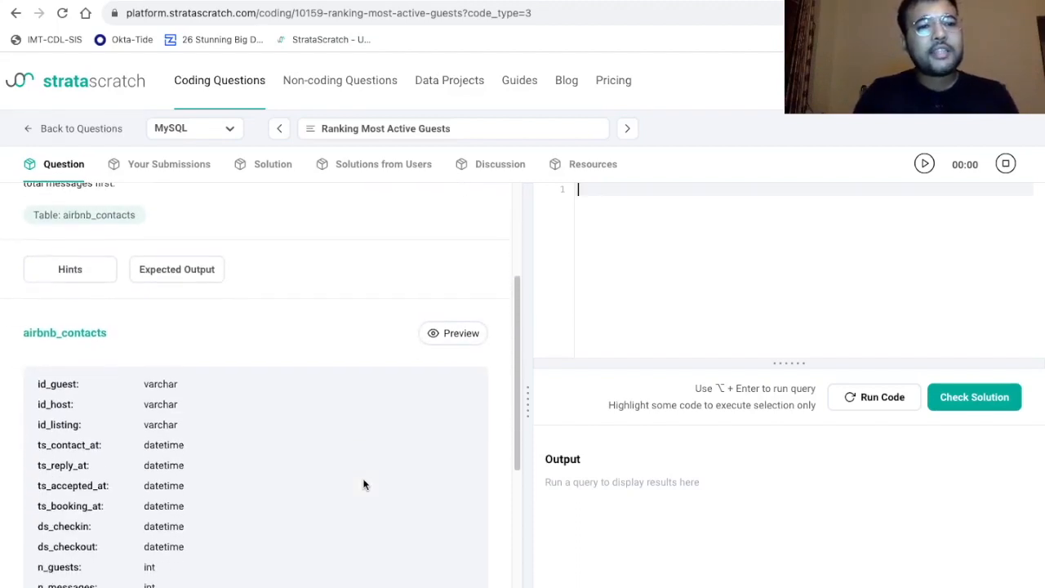
pyautogui.scroll(3)
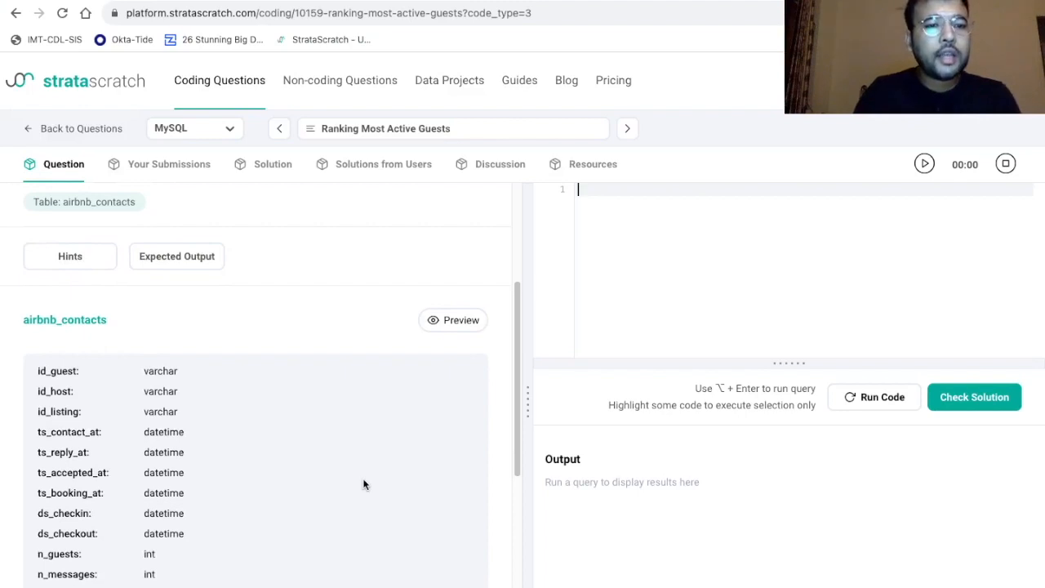
pyautogui.scroll(-3)
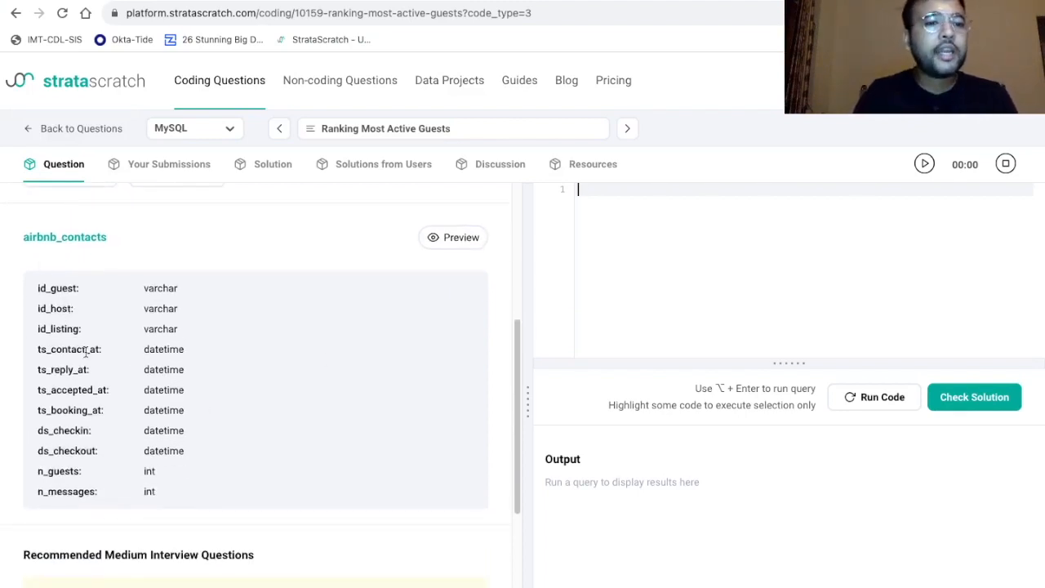
pyautogui.moveTo(296, 361)
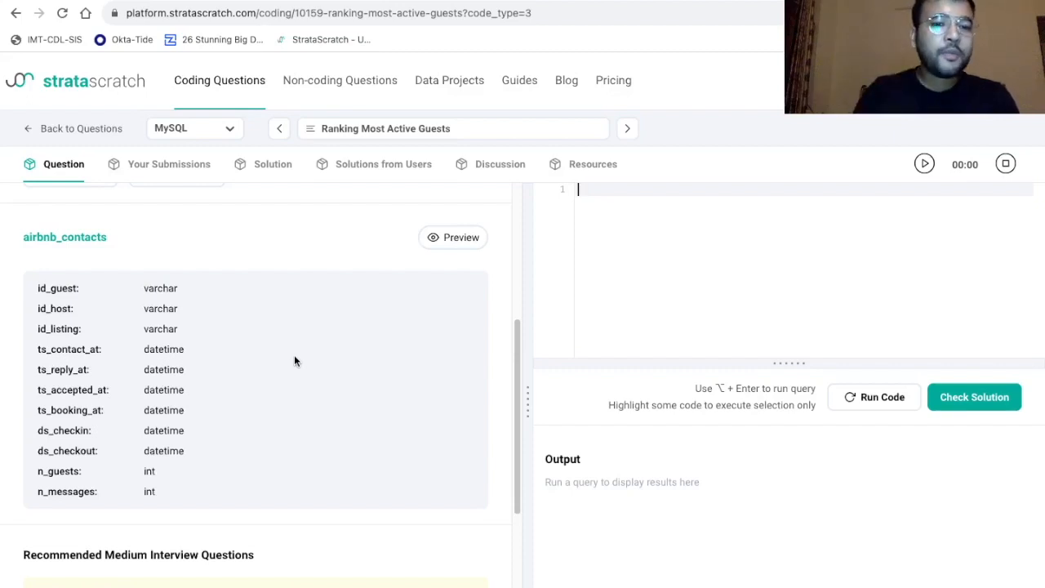
pyautogui.moveTo(453, 237)
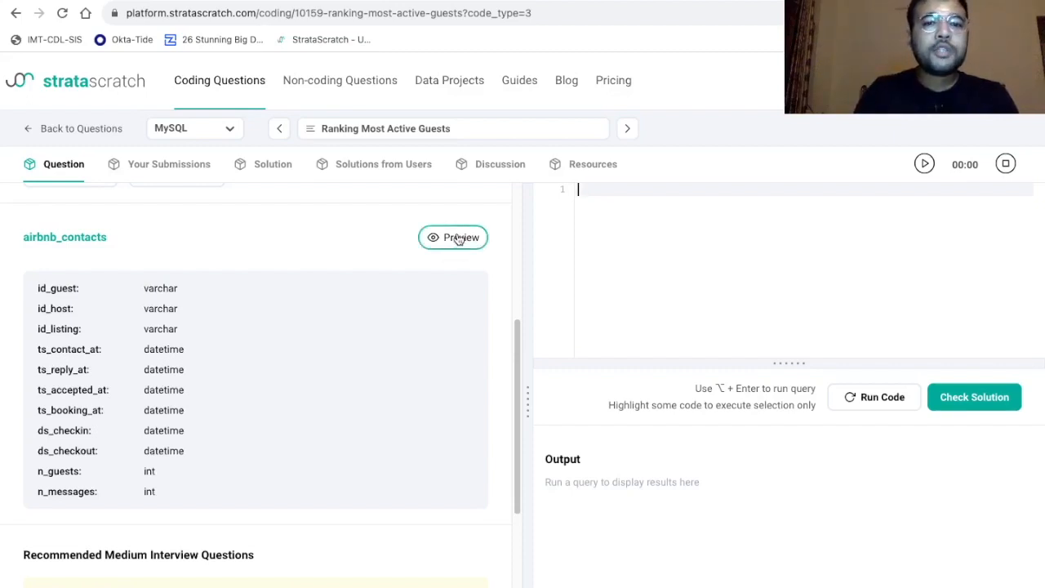
# Preview airbnb_contacts sample rows and scroll across its guest, host and date columns
pyautogui.click(453, 236)
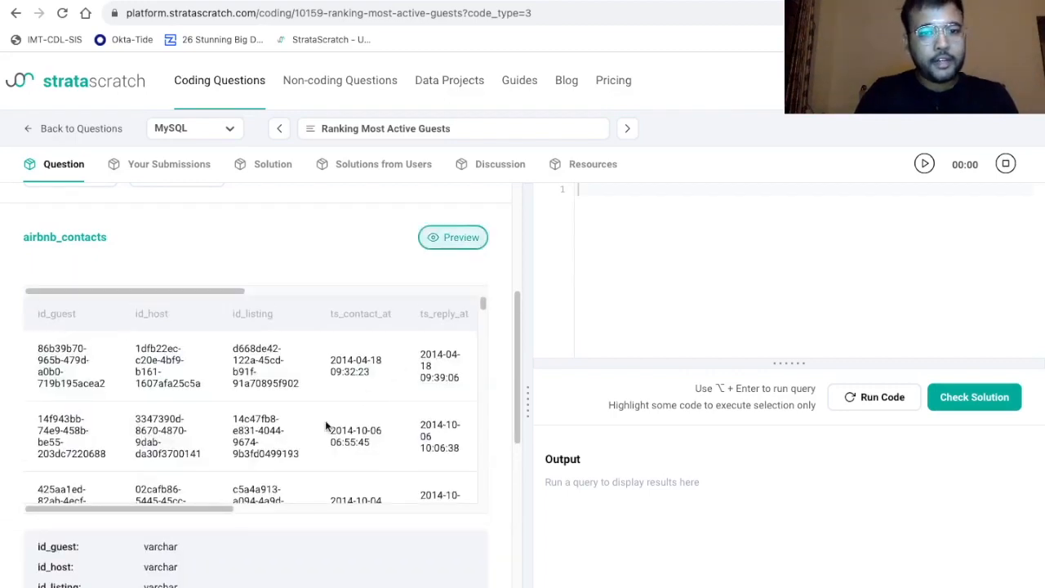
pyautogui.hscroll(3)
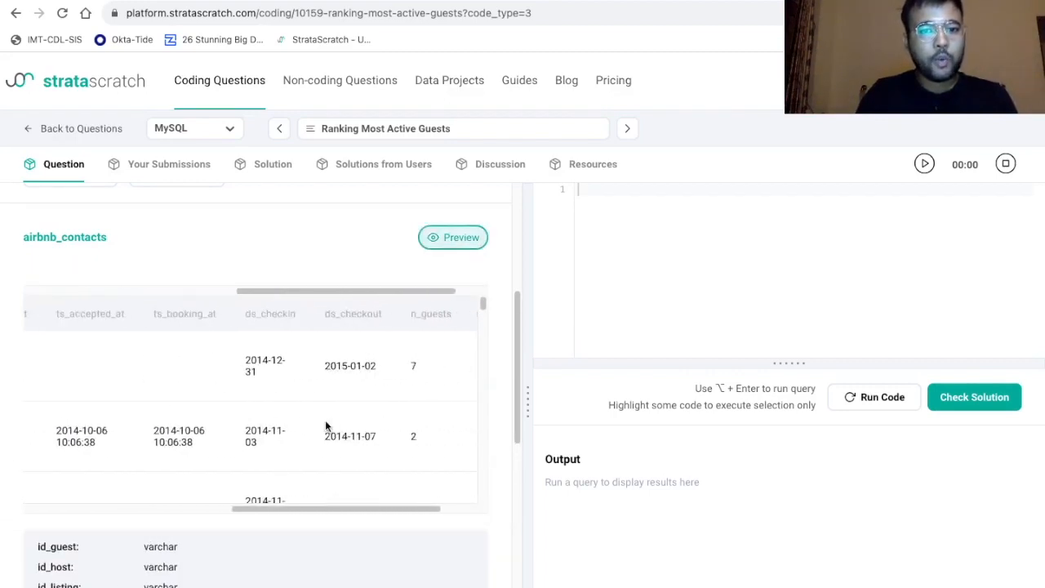
pyautogui.scroll(3)
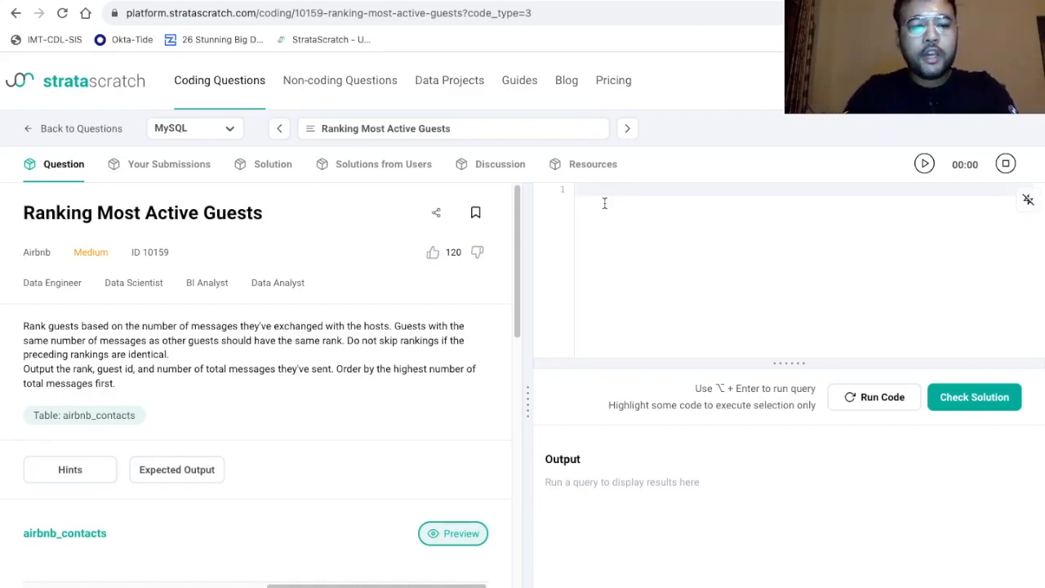
# Write the comment '# rank based on the basis of num of messages exchanged with the hosts'
pyautogui.write('# rank bas')
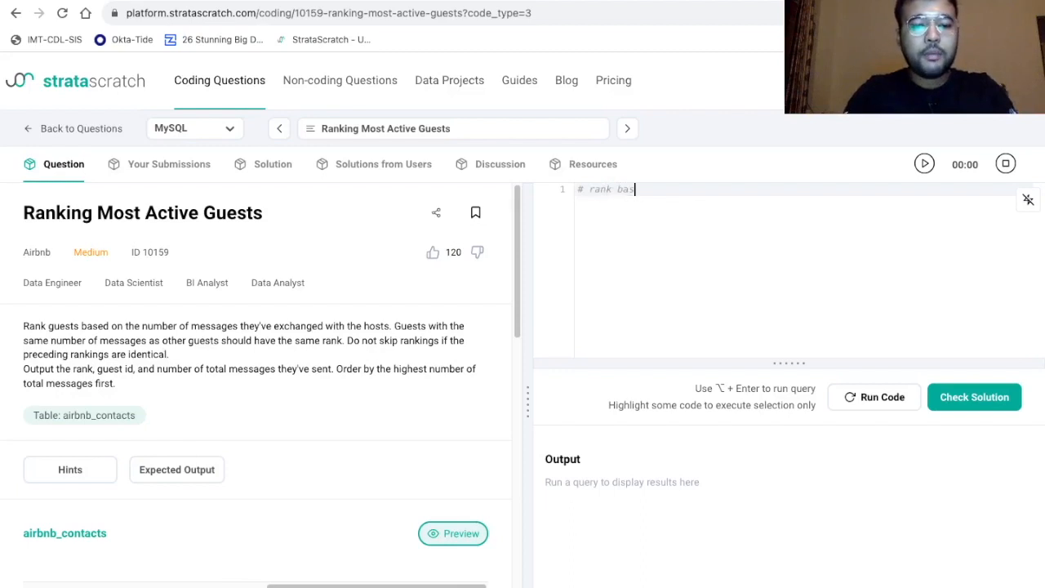
pyautogui.write('ed on the basis of num of')
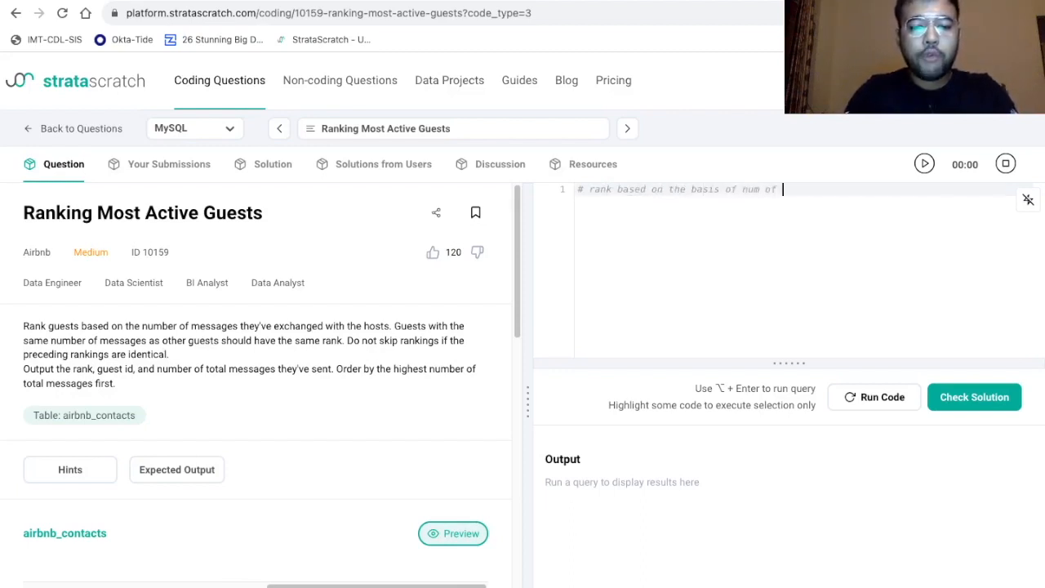
pyautogui.write('messages exchanged with t')
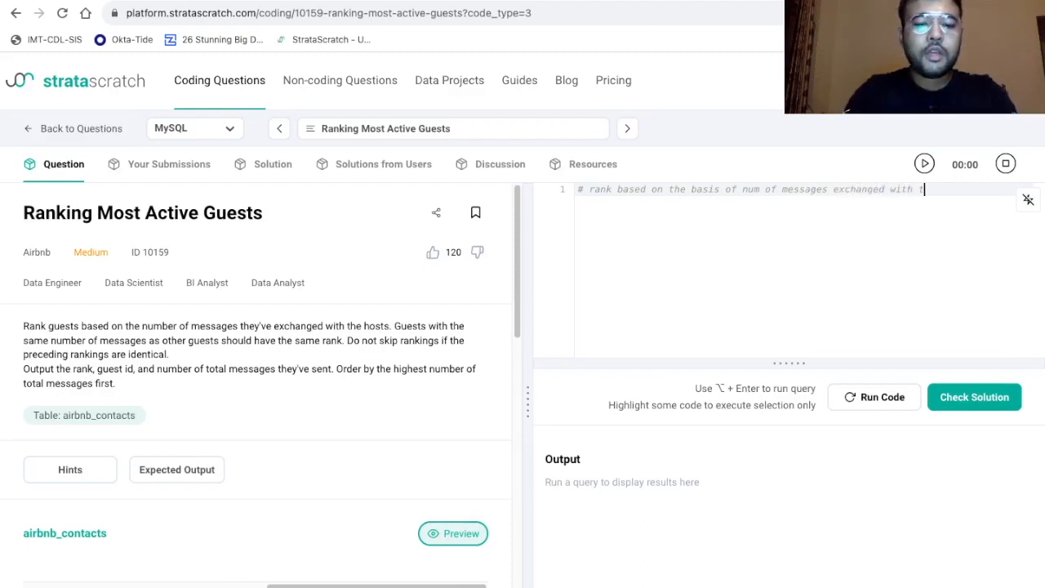
pyautogui.write('he hosts')
pyautogui.write('#')
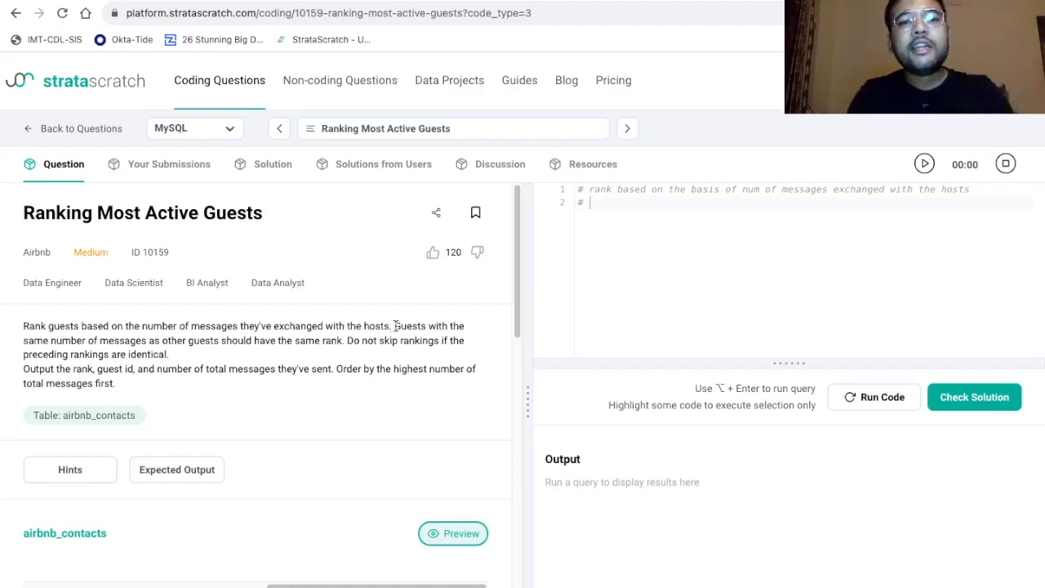
pyautogui.moveTo(392, 325); pyautogui.dragTo(169, 353)
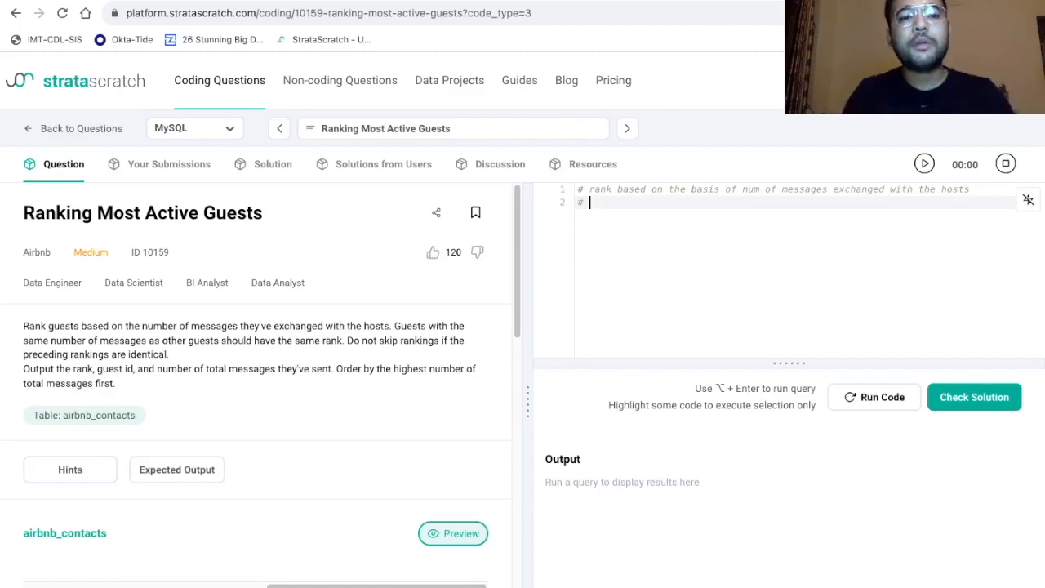
# Add comments '# DENSE_RANK()' and '# select rank, guest_id and the total messages that they exchanged'
pyautogui.write('DENSE')
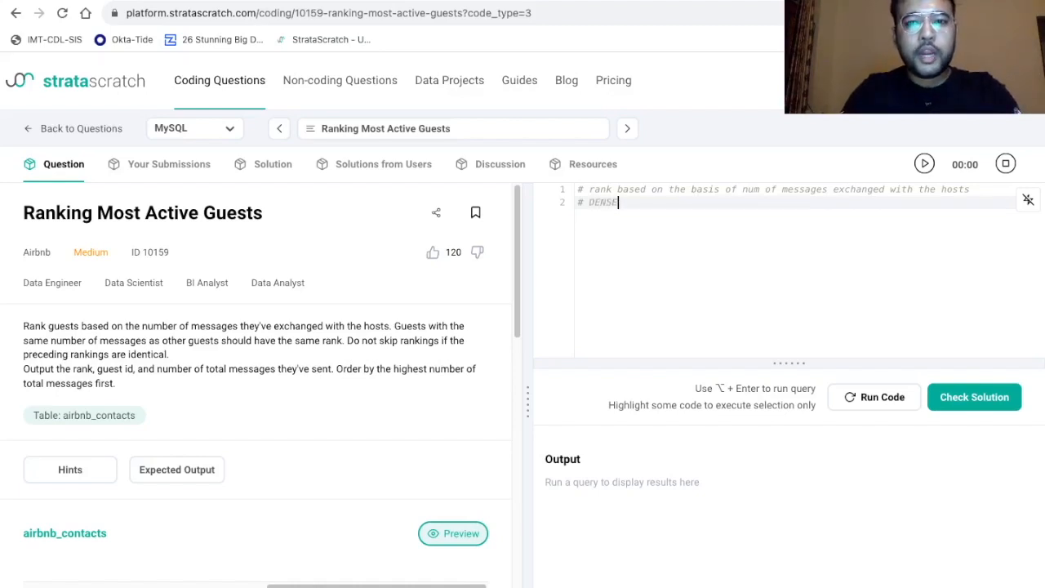
pyautogui.write('_RANK(')
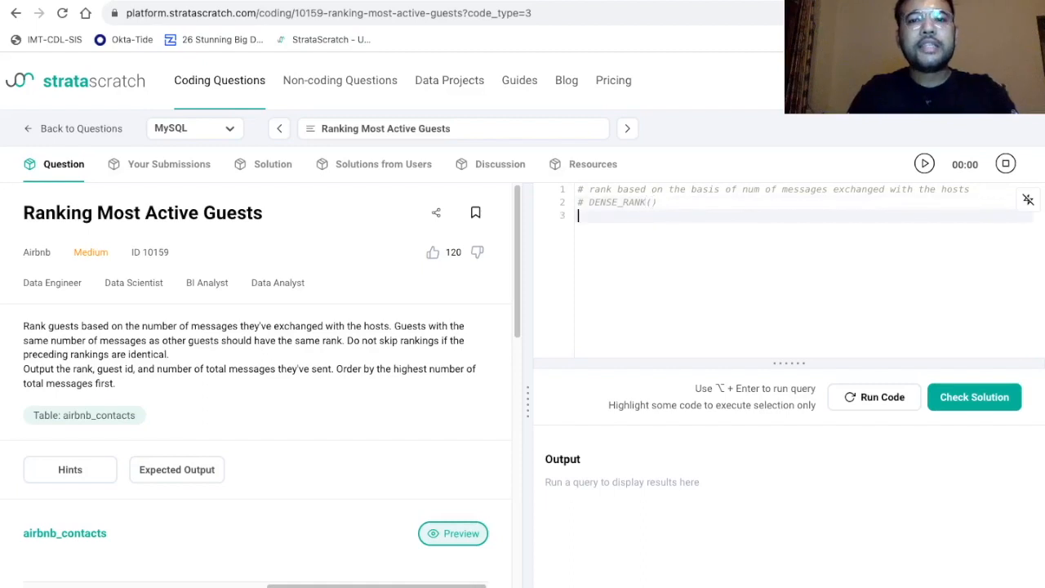
pyautogui.write('#')
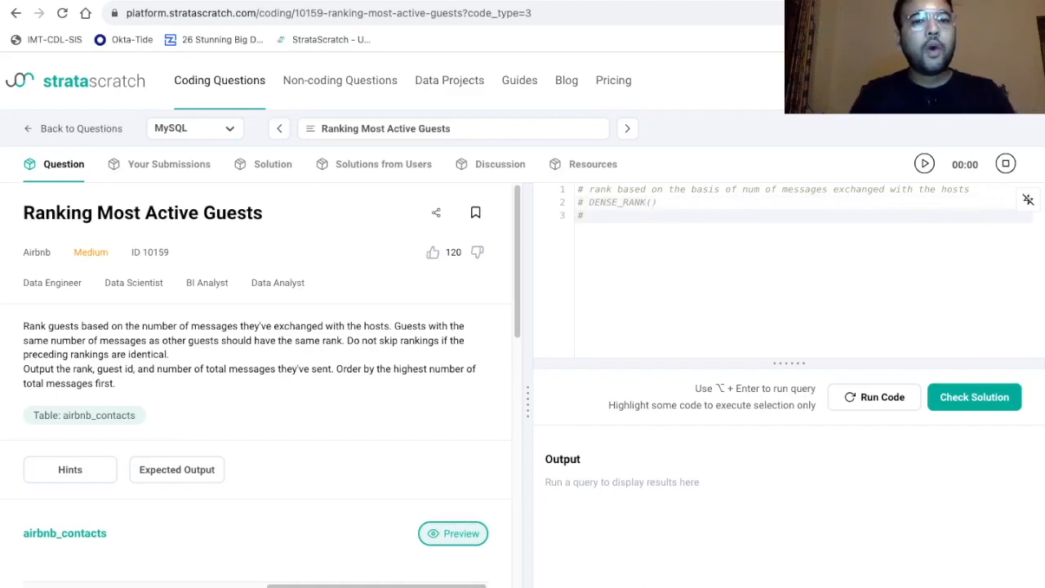
pyautogui.write('select')
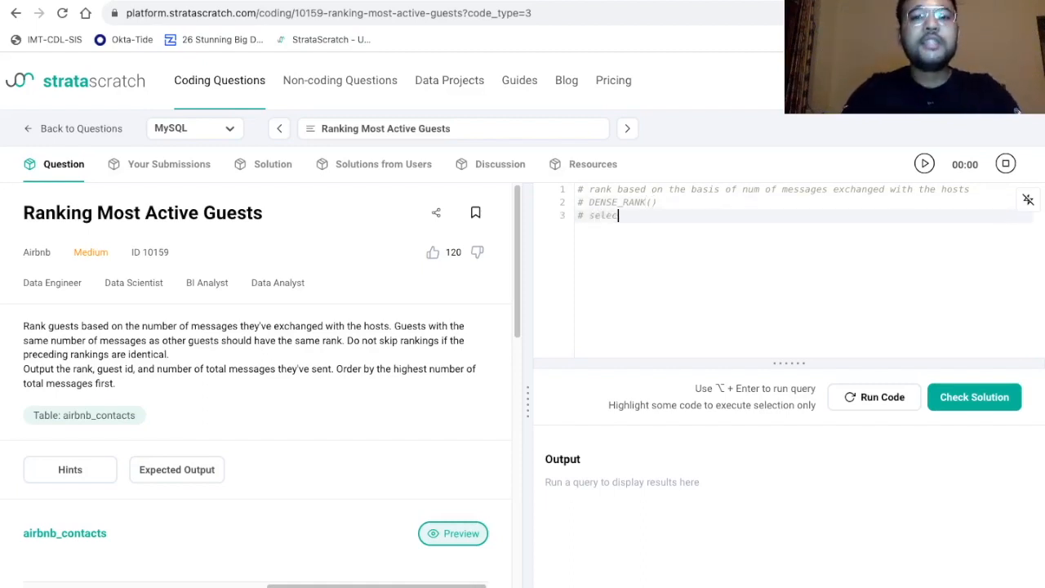
pyautogui.write('ra')
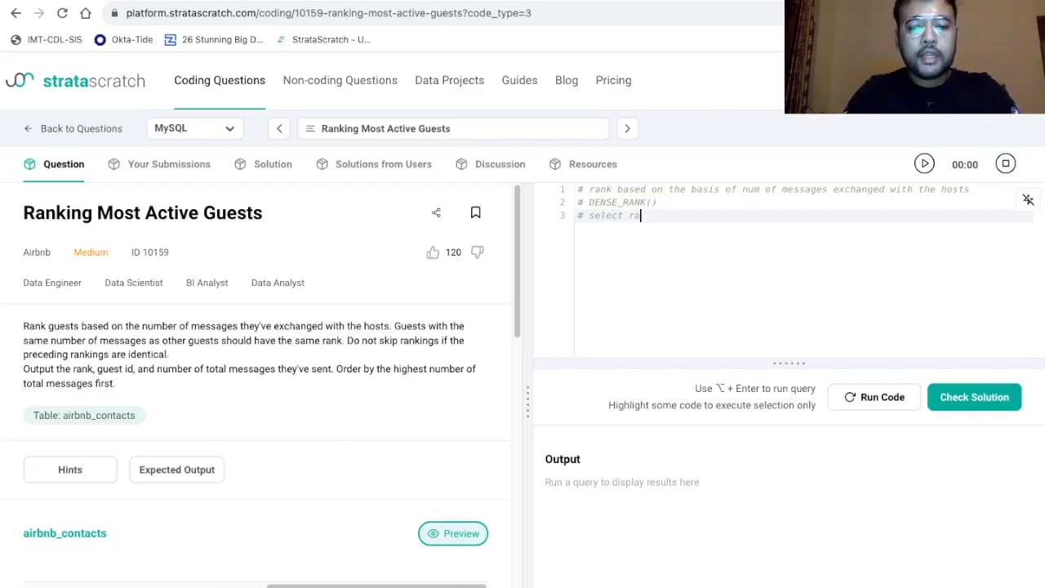
pyautogui.write('nk , guest')
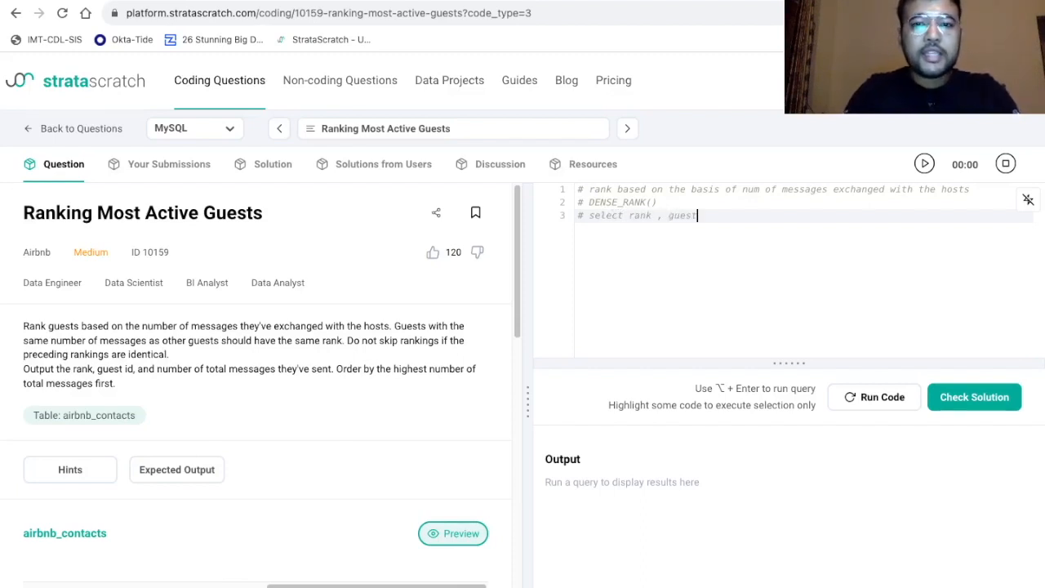
pyautogui.write('_id and t')
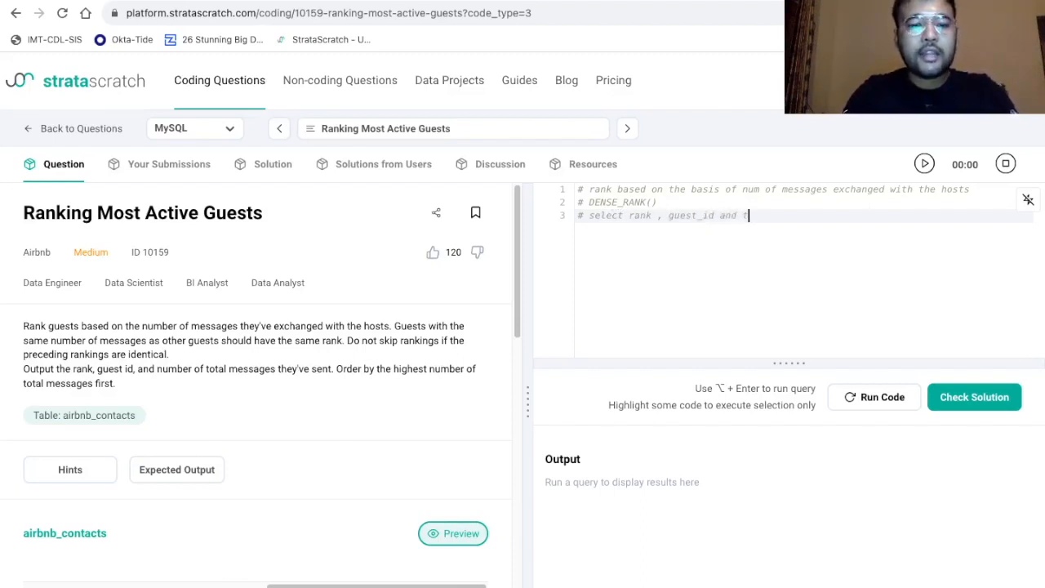
pyautogui.write('the total messages t')
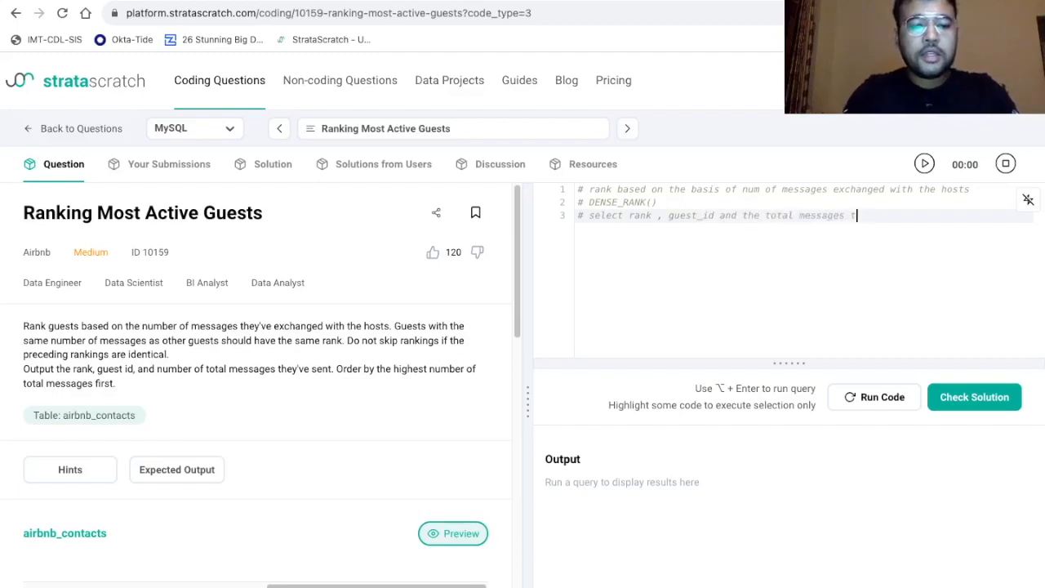
pyautogui.write('hat')
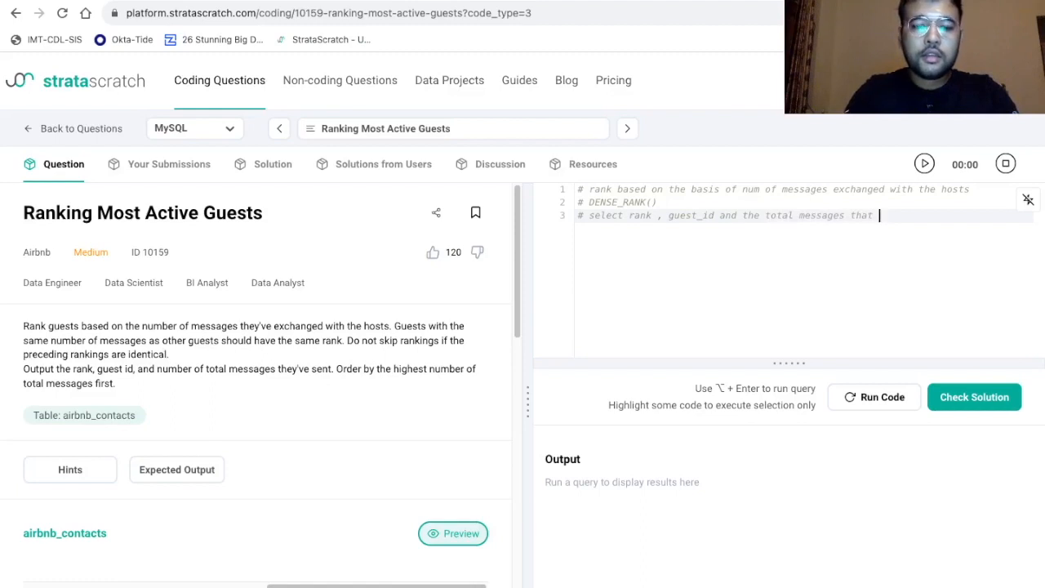
pyautogui.write('they exchanged')
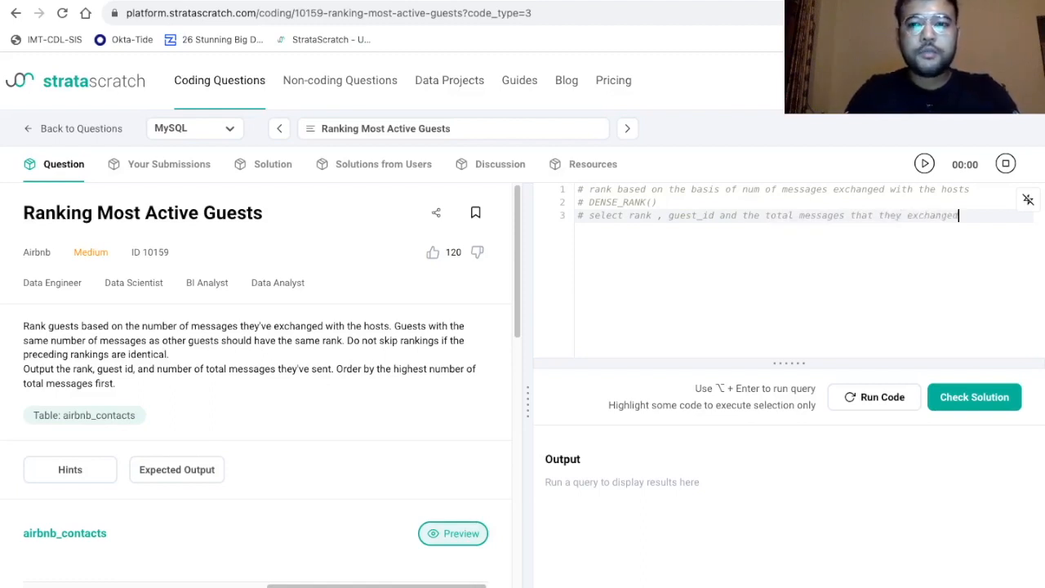
pyautogui.press('enter')
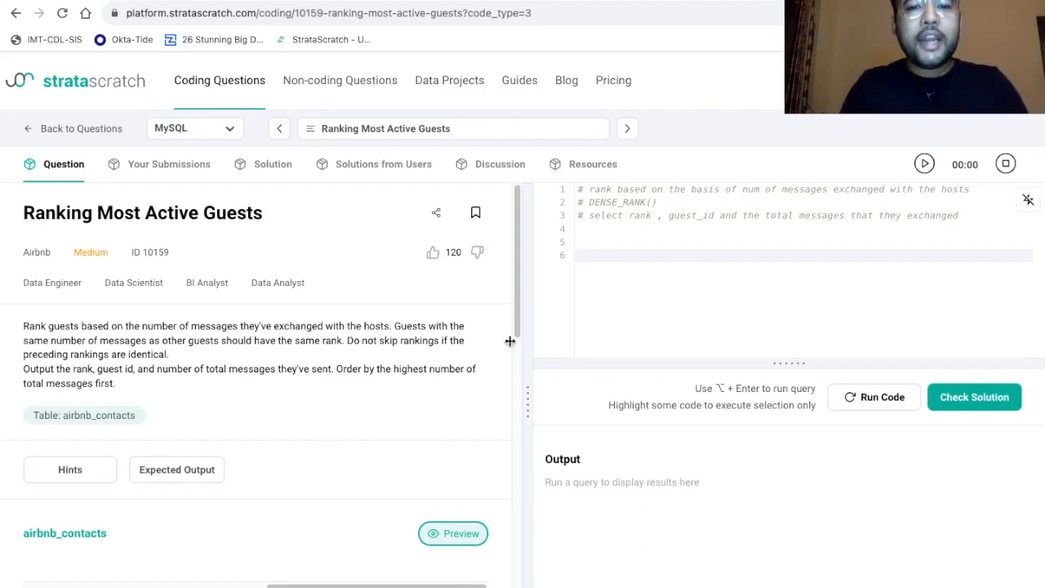
pyautogui.click(453, 533)
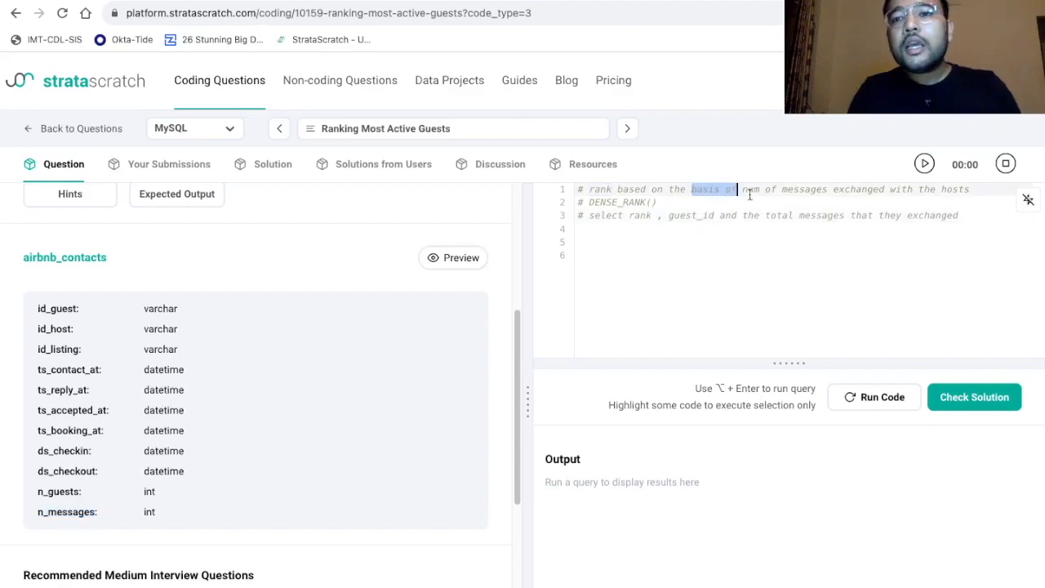
pyautogui.moveTo(733, 189); pyautogui.dragTo(972, 189)
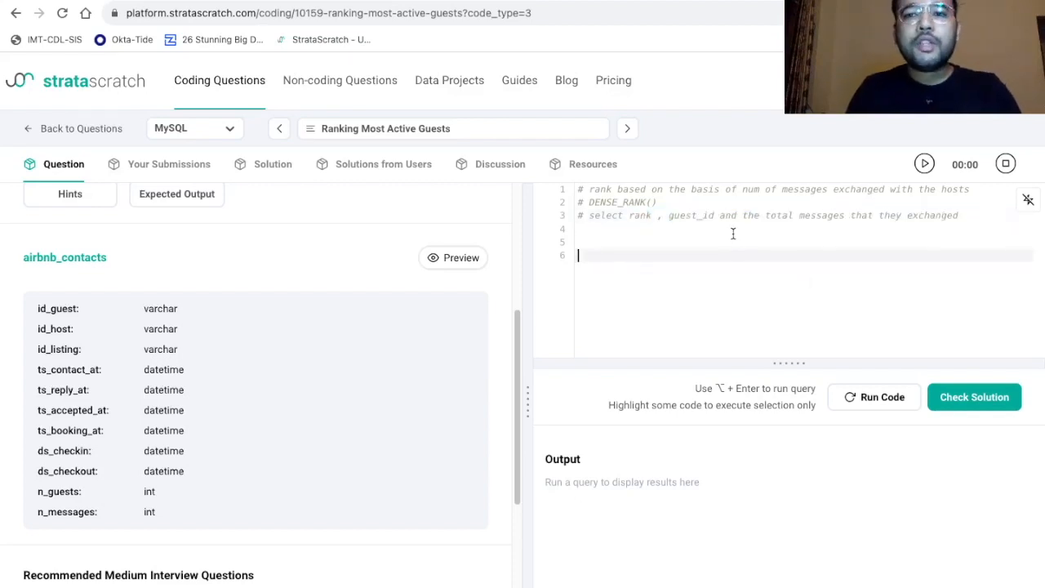
pyautogui.doubleClick(778, 215)
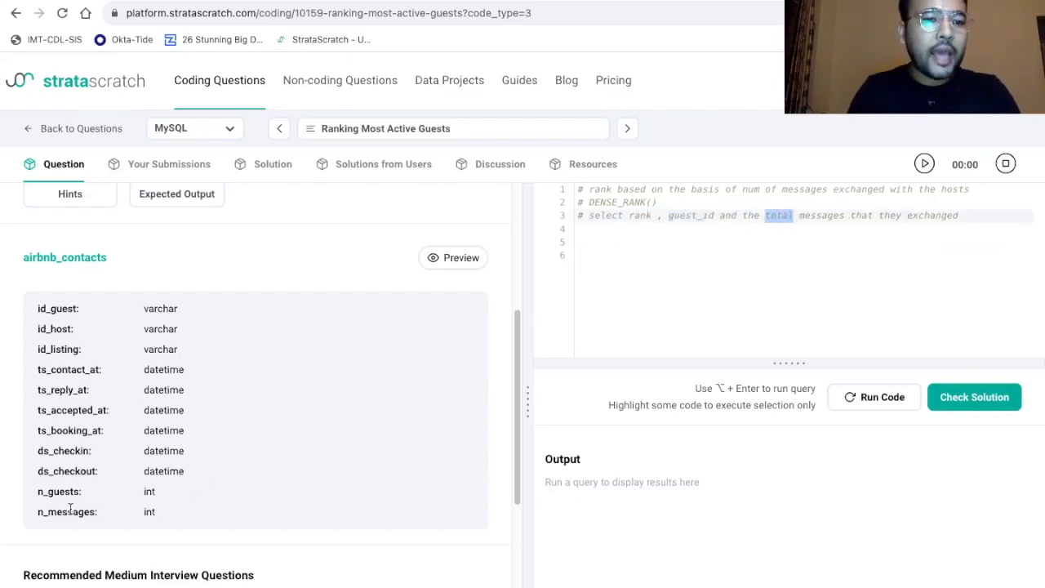
pyautogui.doubleClick(640, 215)
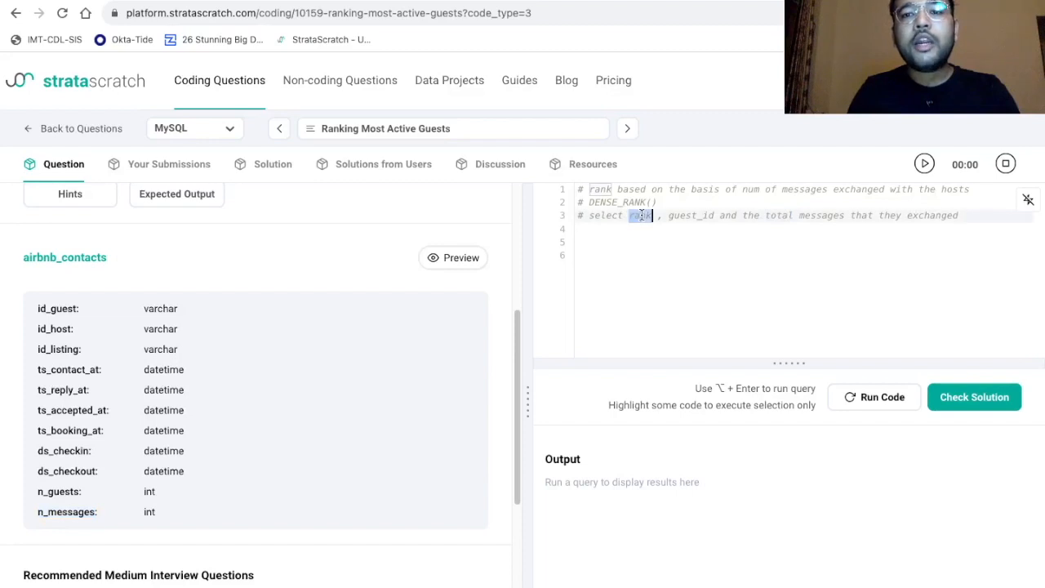
pyautogui.doubleClick(639, 215)
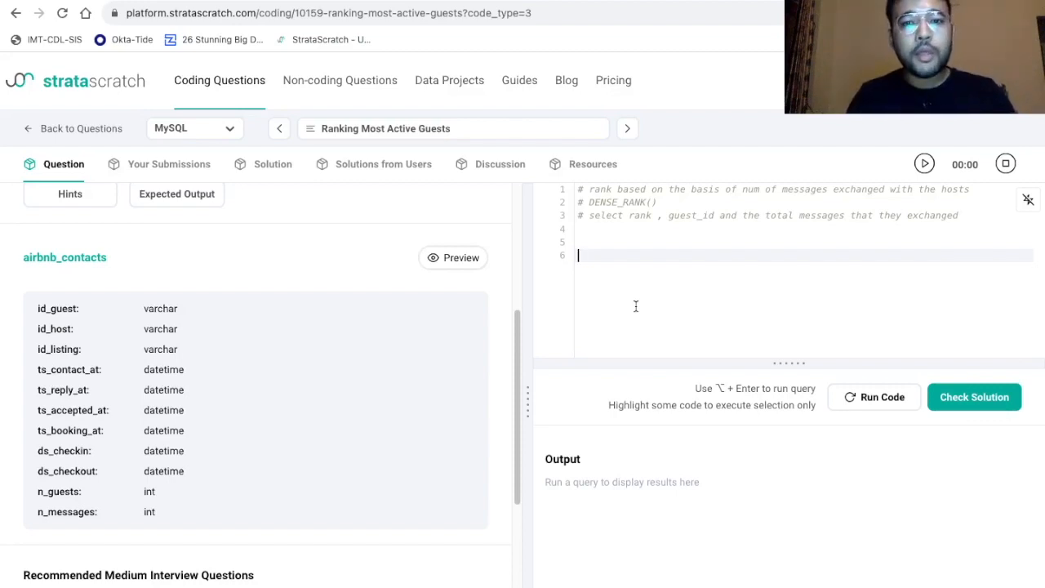
pyautogui.moveTo(4, 388)
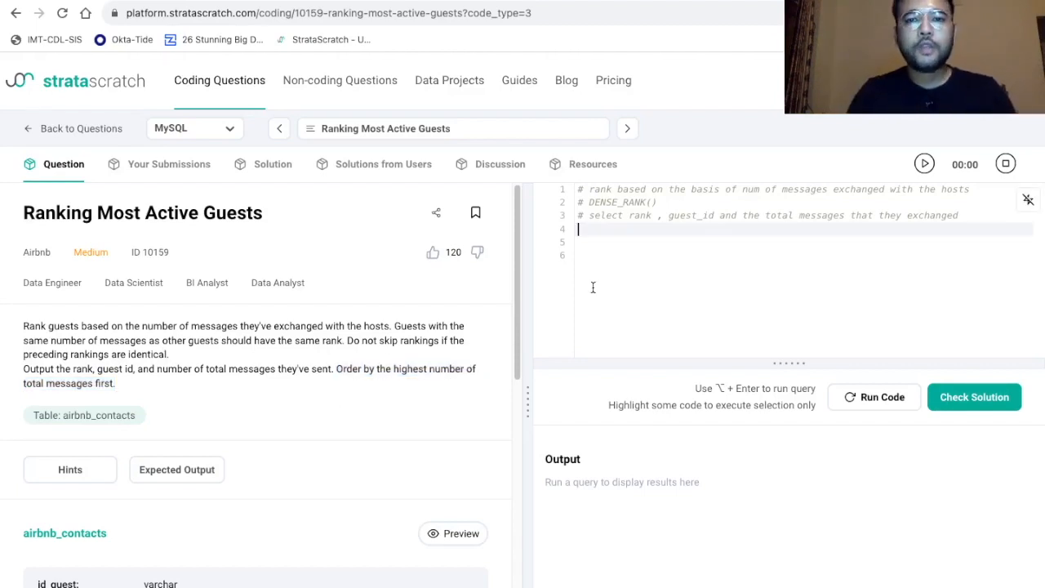
# Add the comment '# Order by number of messsages desc' and begin the SELECT
pyautogui.write('#')
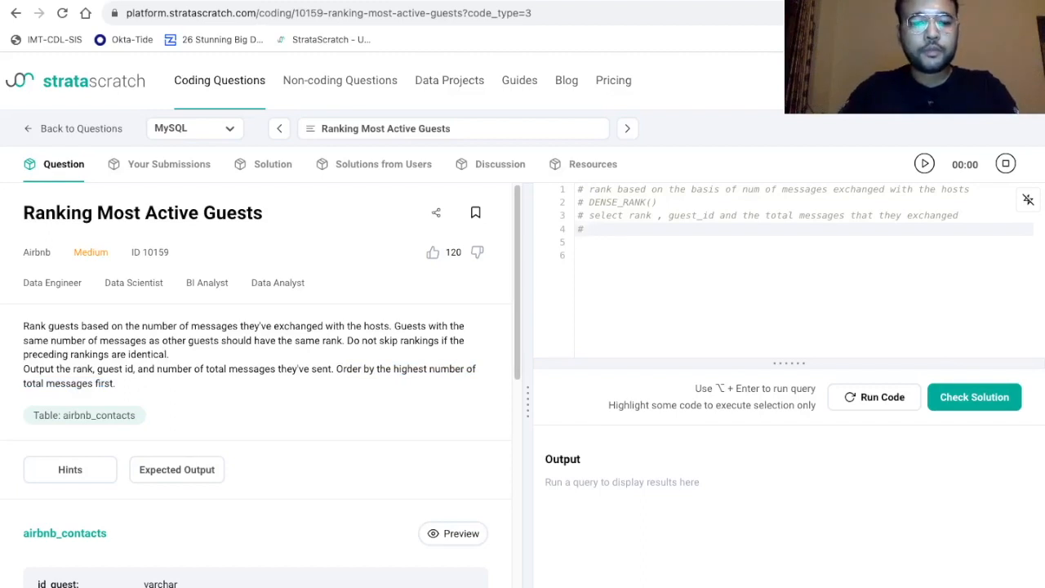
pyautogui.write('Order by')
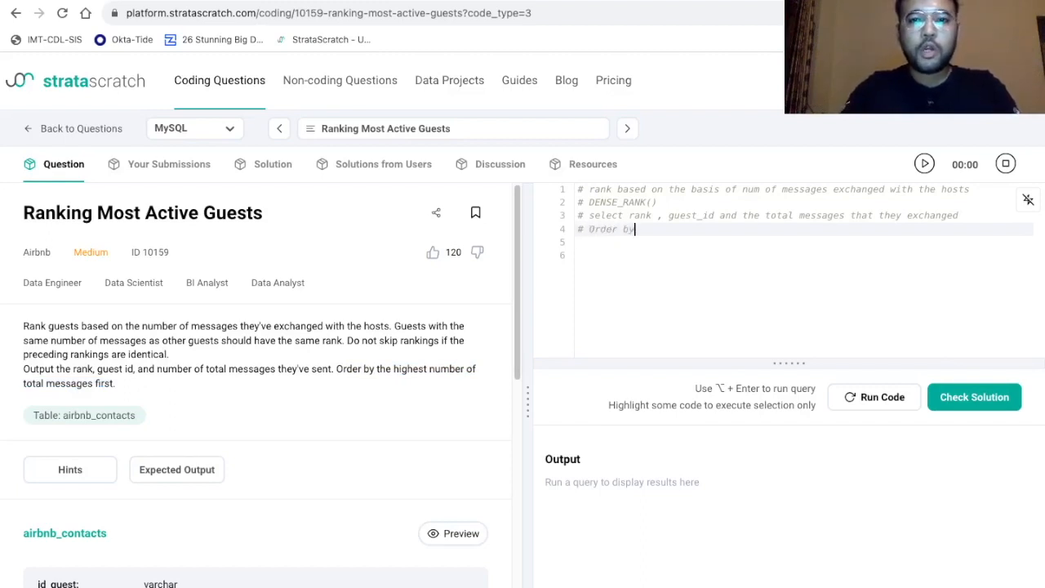
pyautogui.write('number of')
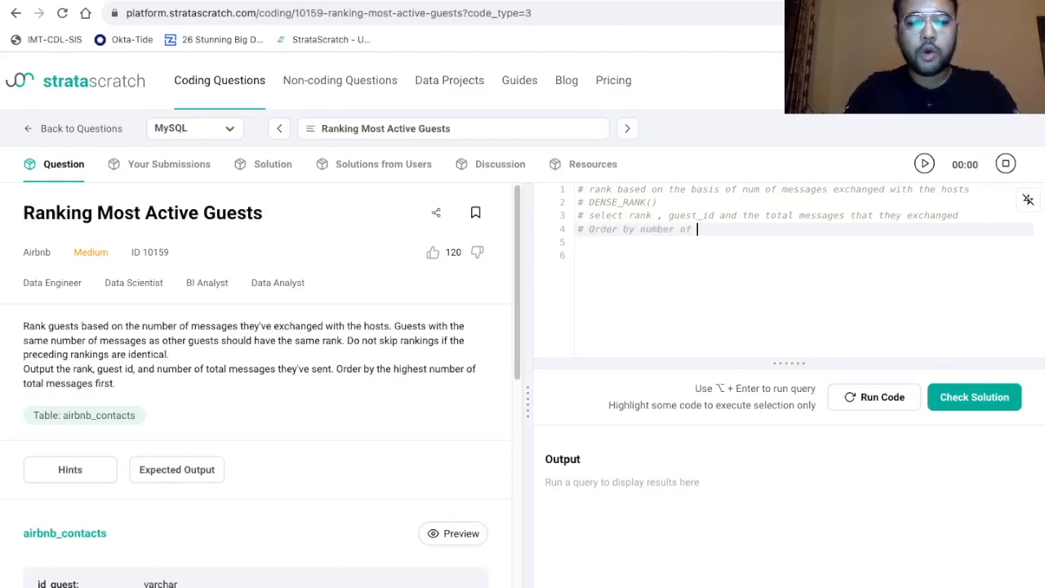
pyautogui.write('messsages')
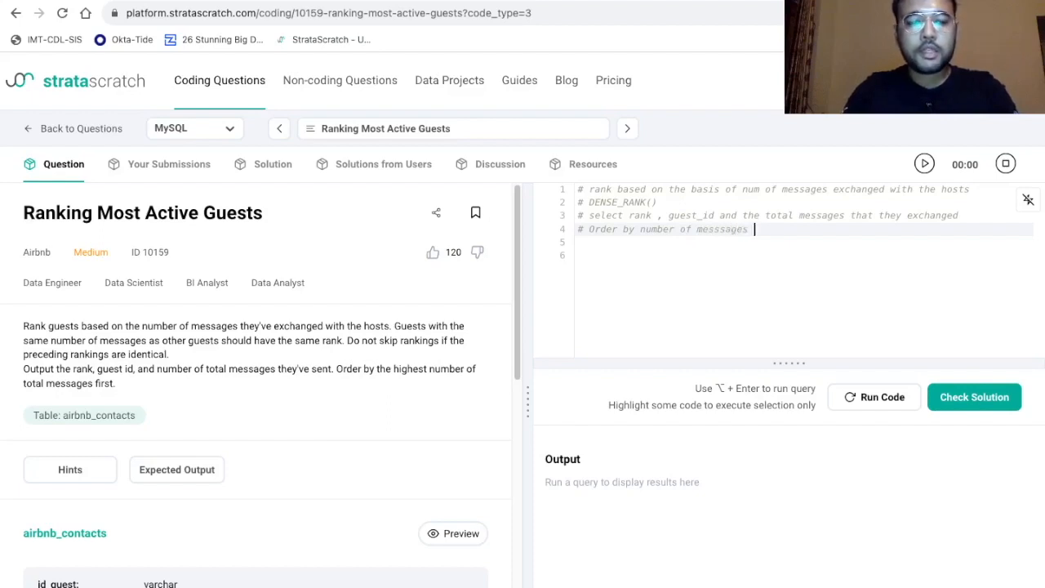
pyautogui.write('desc')
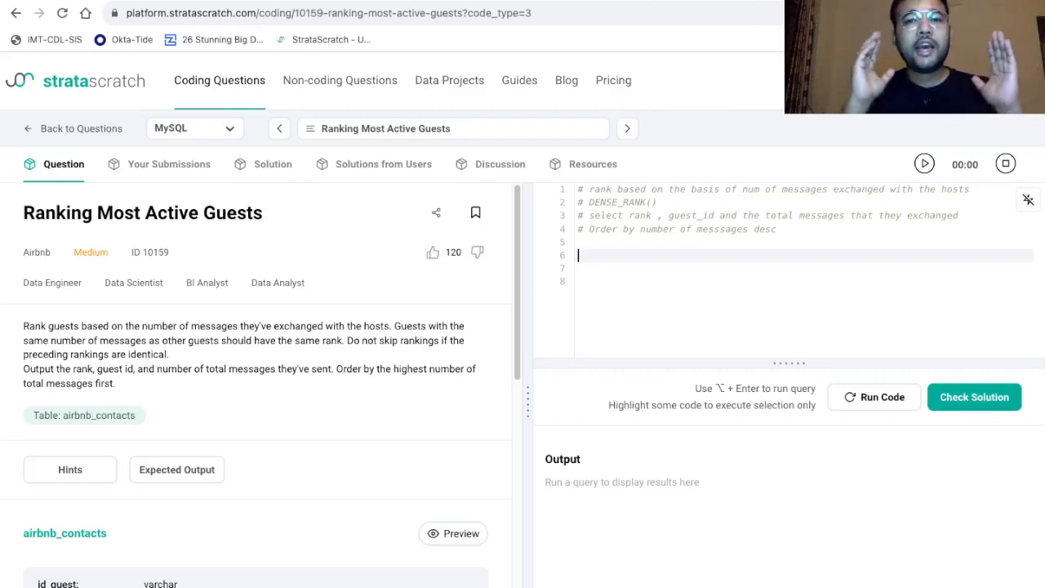
pyautogui.write('SELE')
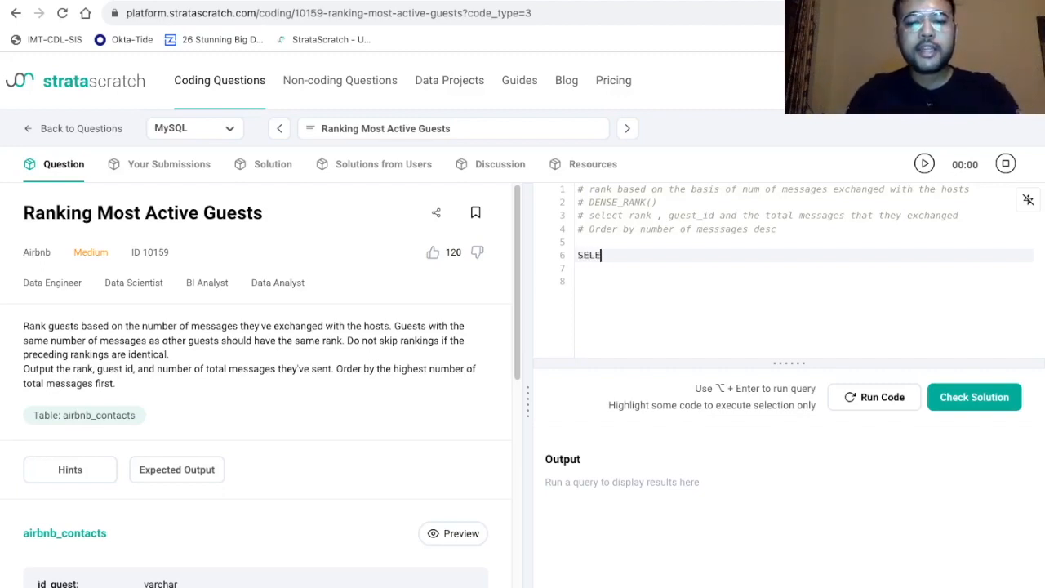
# Select id_guest as the first column of the query
pyautogui.write('CT id')
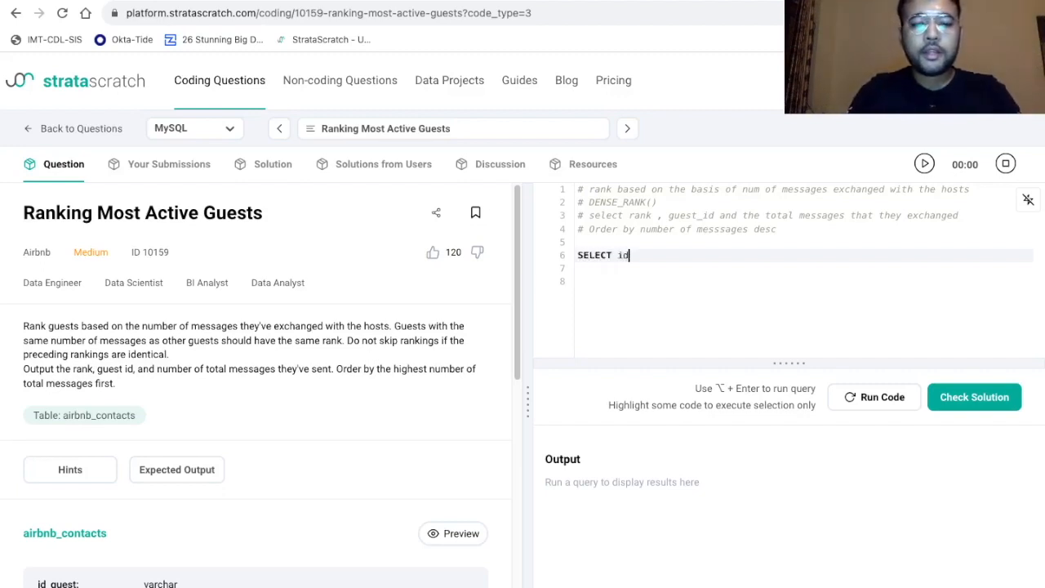
pyautogui.write('_guest')
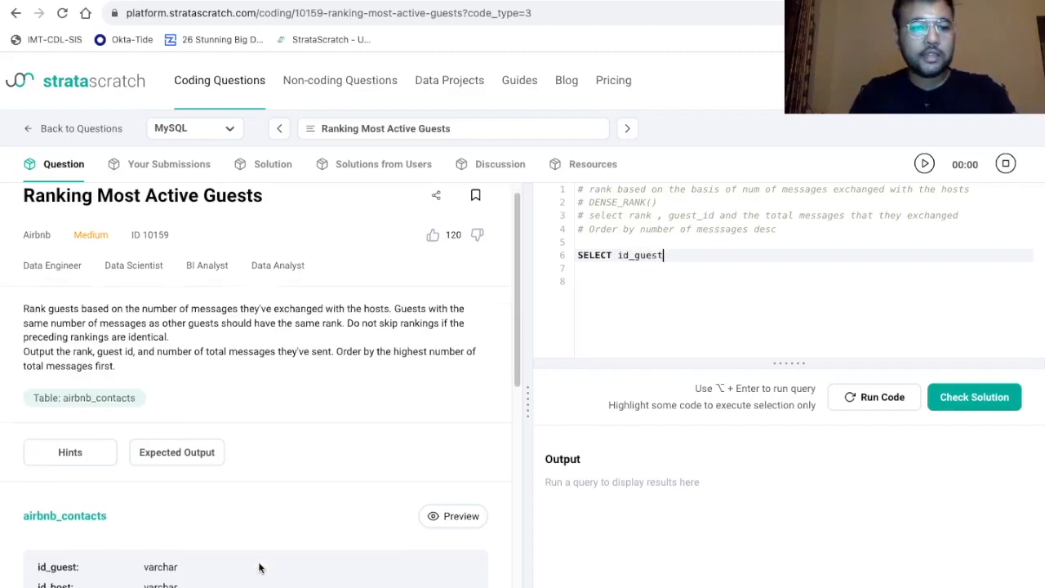
pyautogui.scroll(-3)
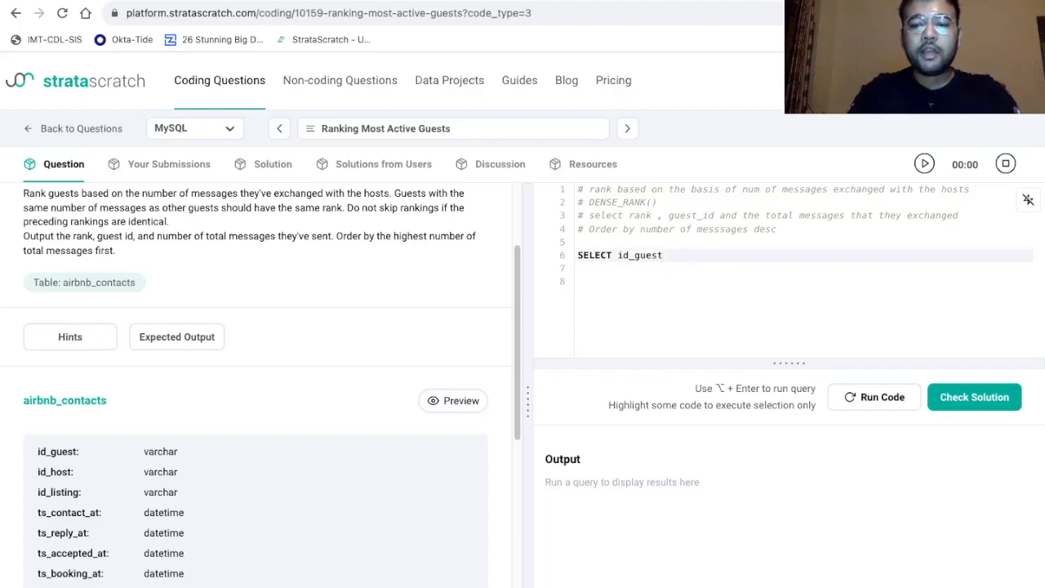
pyautogui.write(', r')
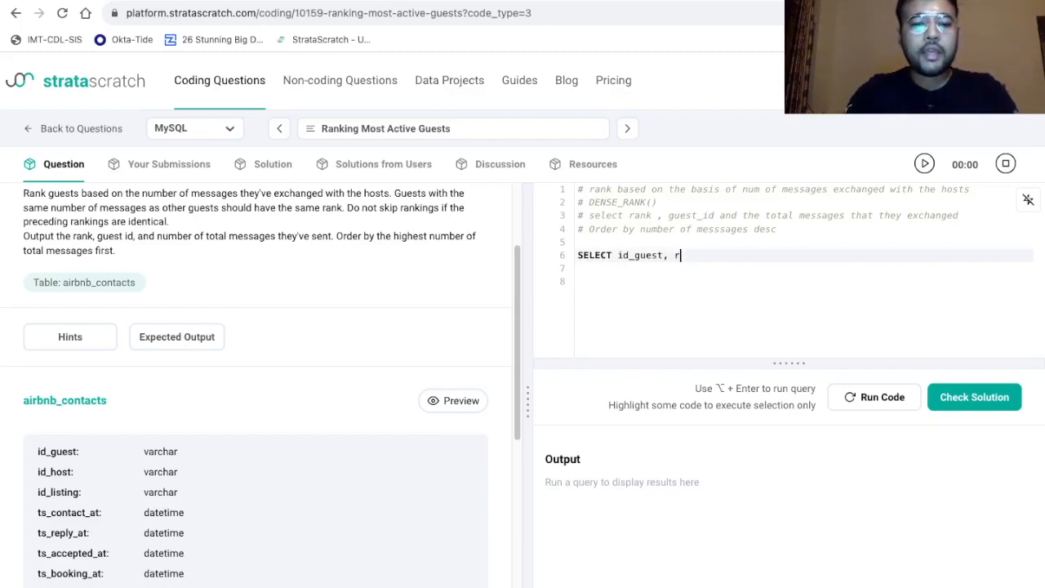
pyautogui.press('Backspace')
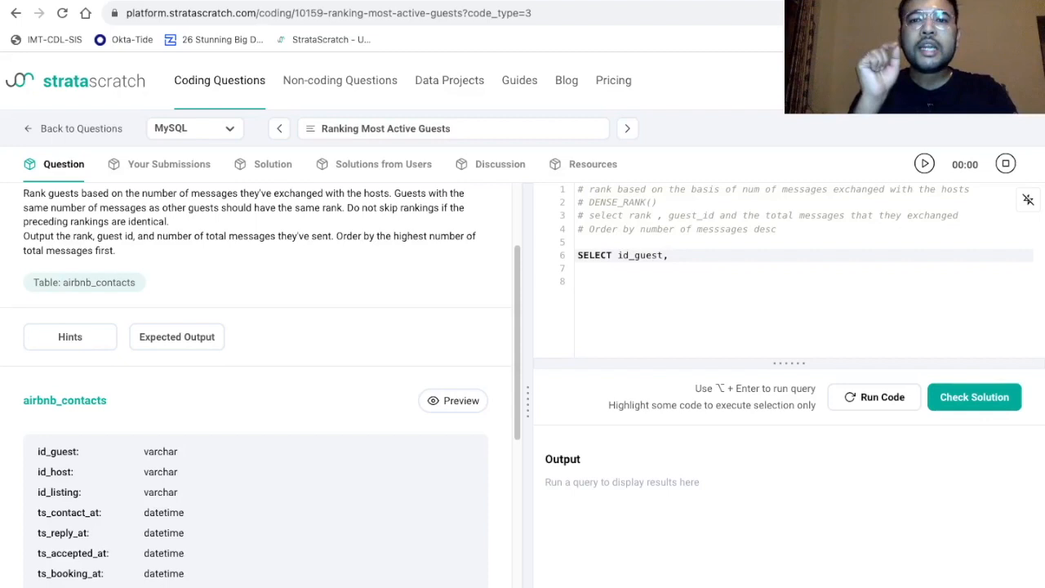
# Add DENSE_RANK() OVER (ORDER BY SUM(n_messages) desc) AS rn to the SELECT list
pyautogui.write('DEN')
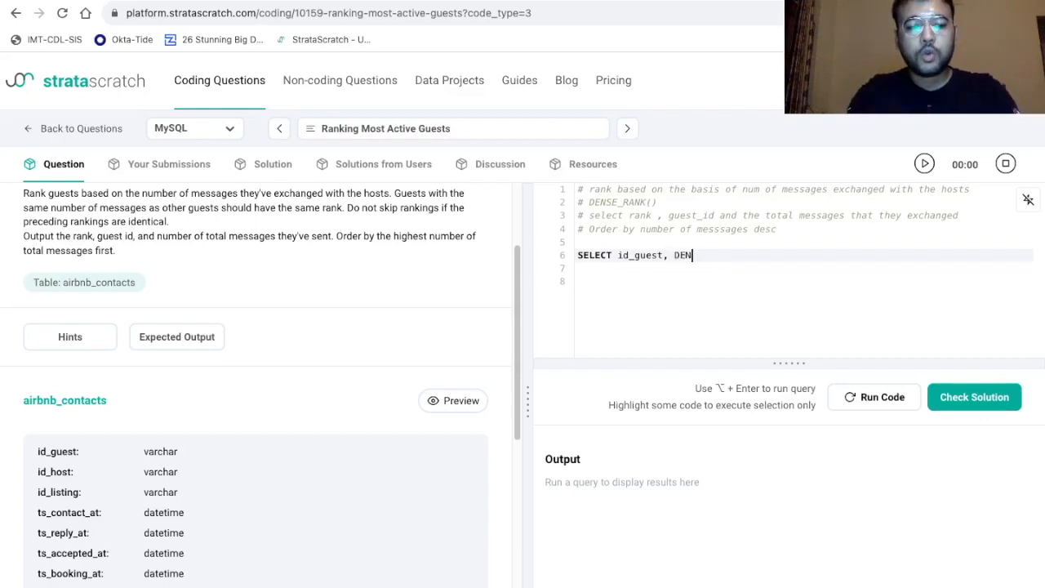
pyautogui.write('SE_RANK')
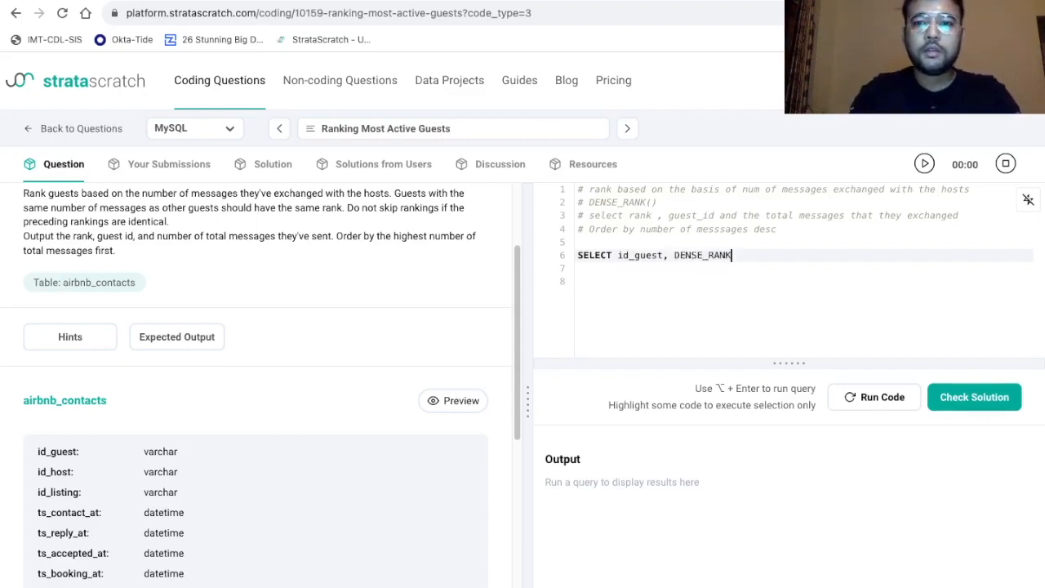
pyautogui.write('() ove')
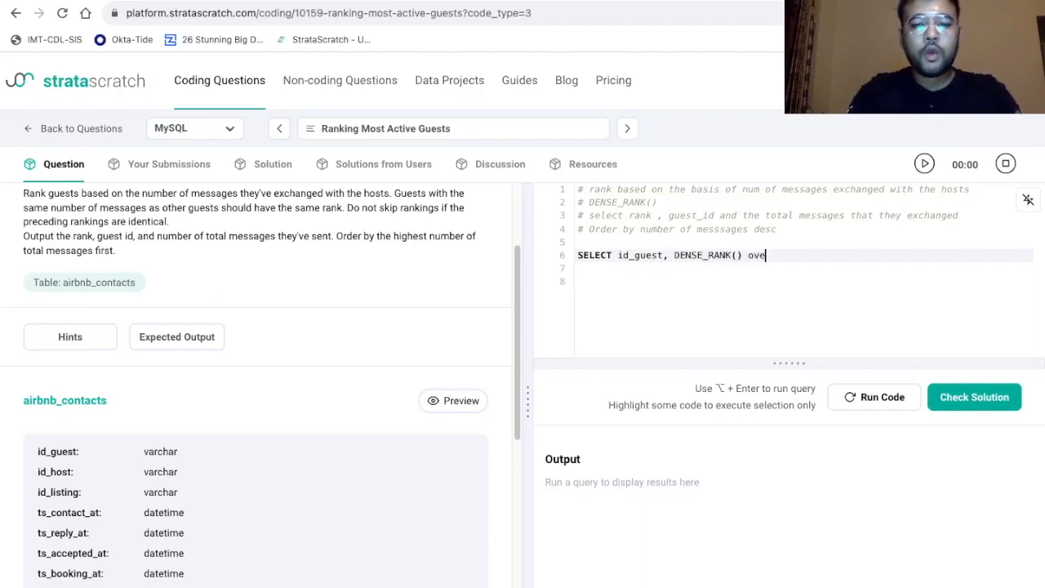
pyautogui.write('r (ORDER')
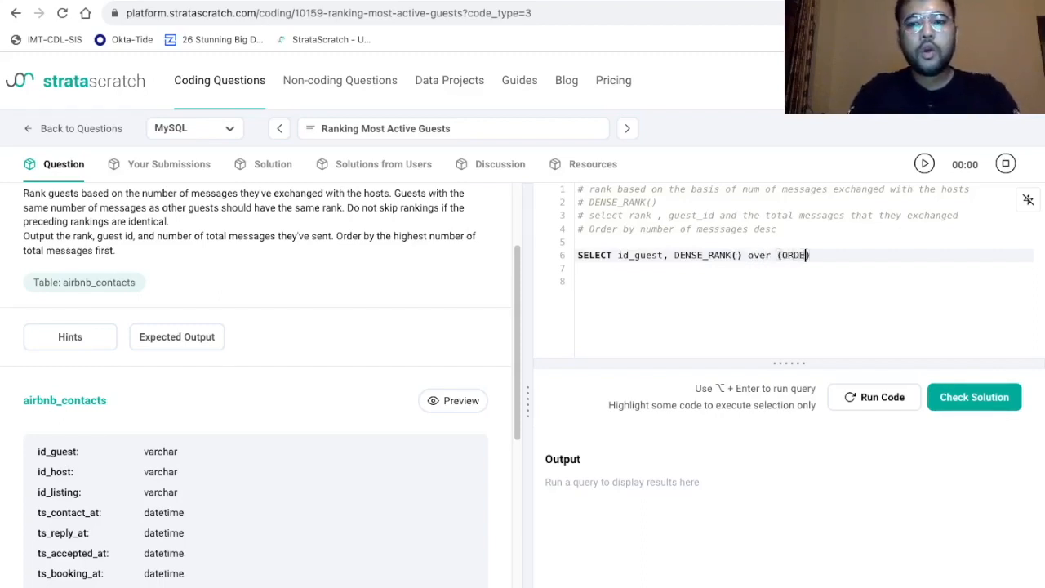
pyautogui.write('BY')
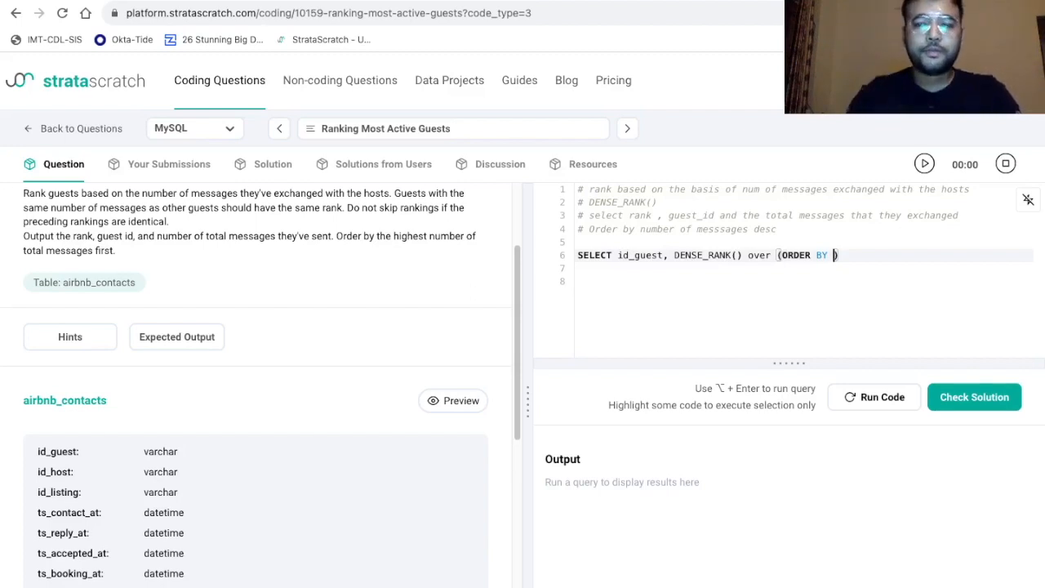
pyautogui.write('SUM')
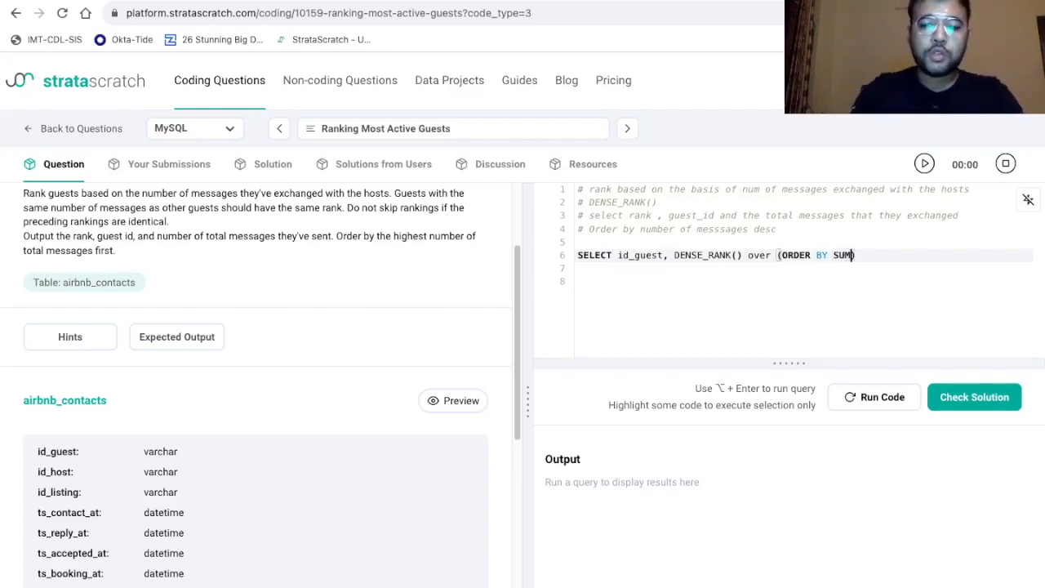
pyautogui.write('n_mes')
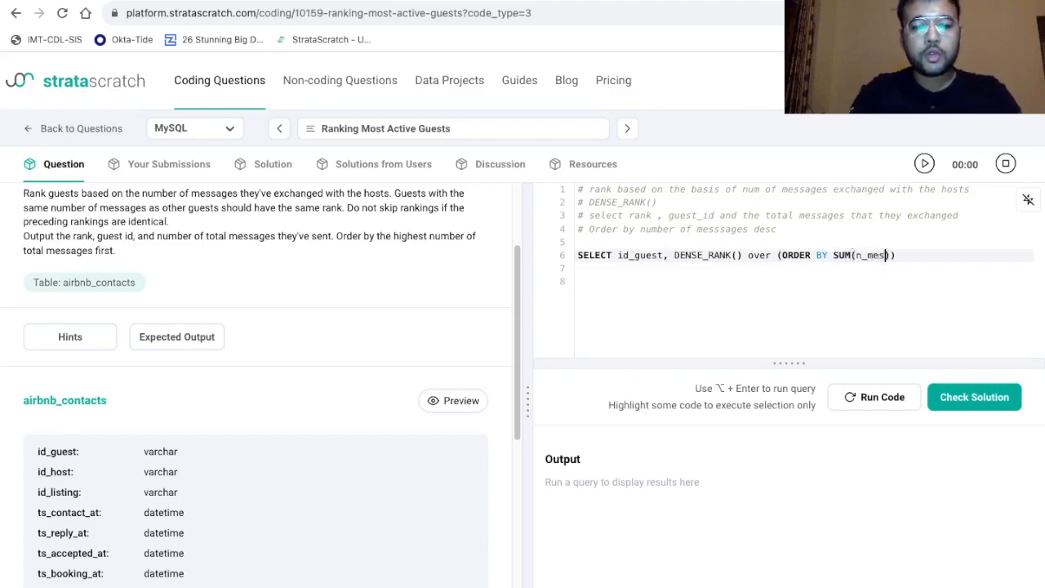
pyautogui.write('sages')
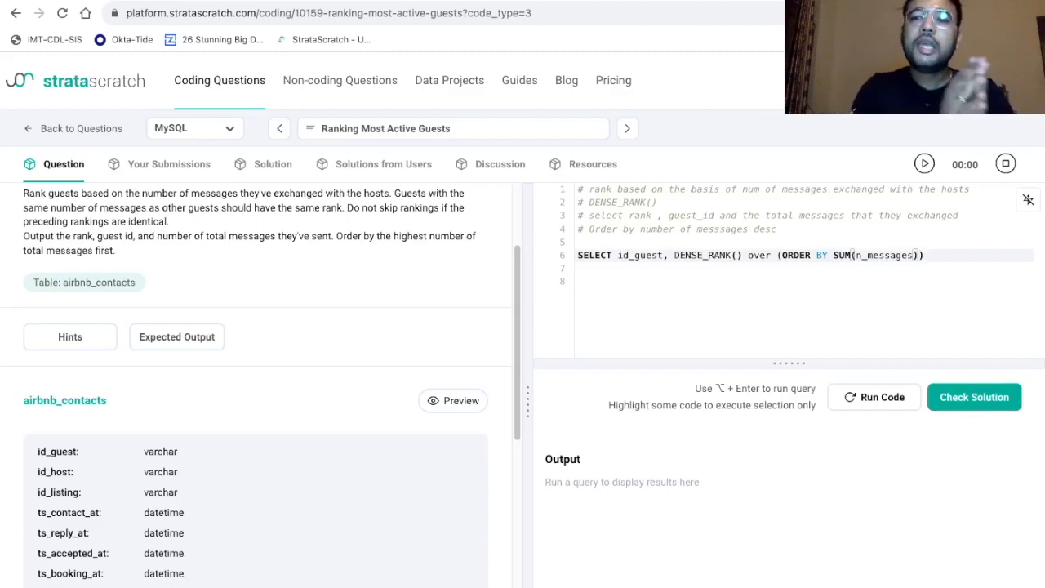
pyautogui.write('de')
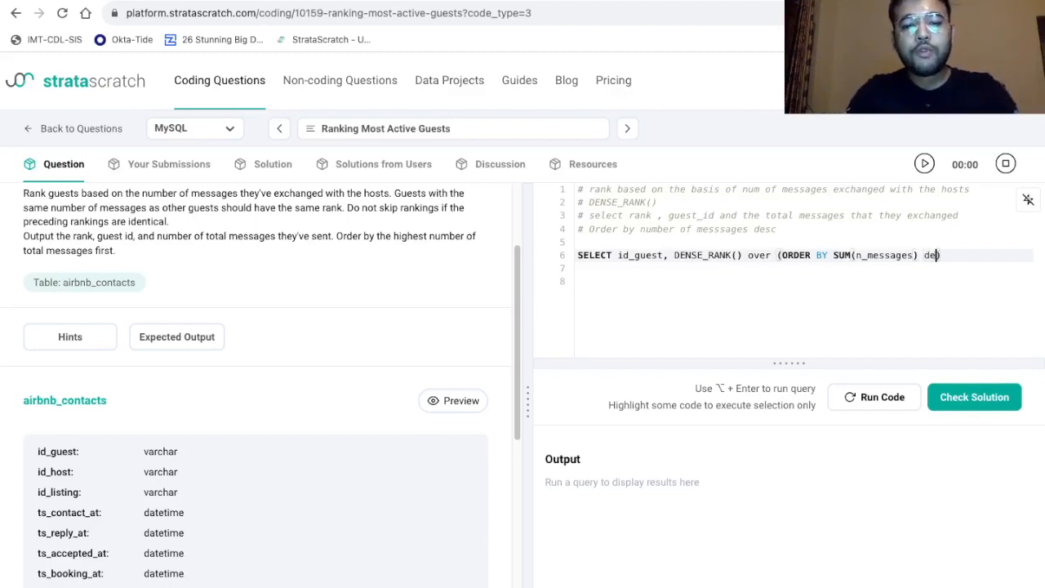
pyautogui.write('c)')
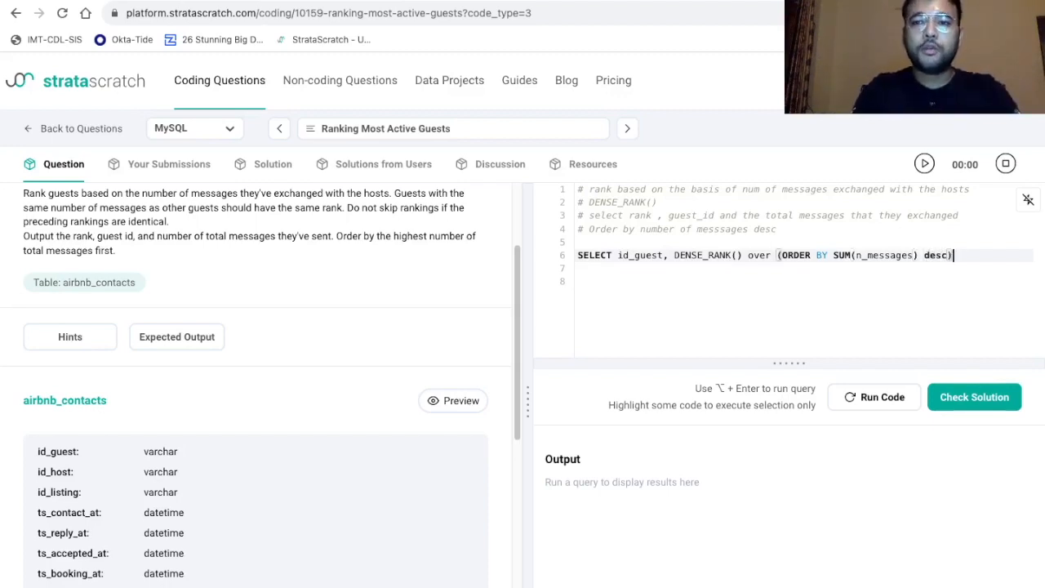
pyautogui.write('as')
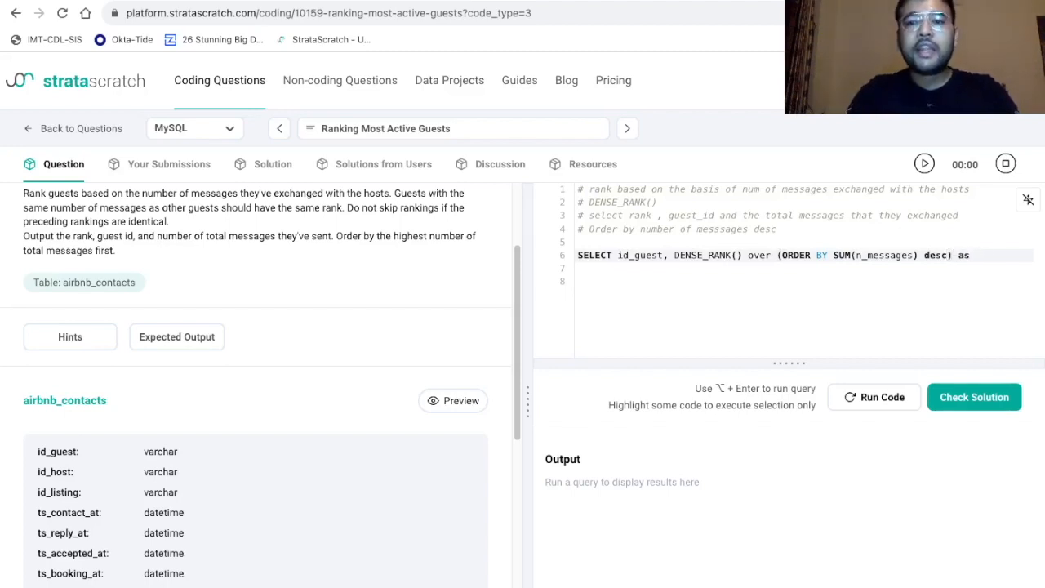
pyautogui.write('rn')
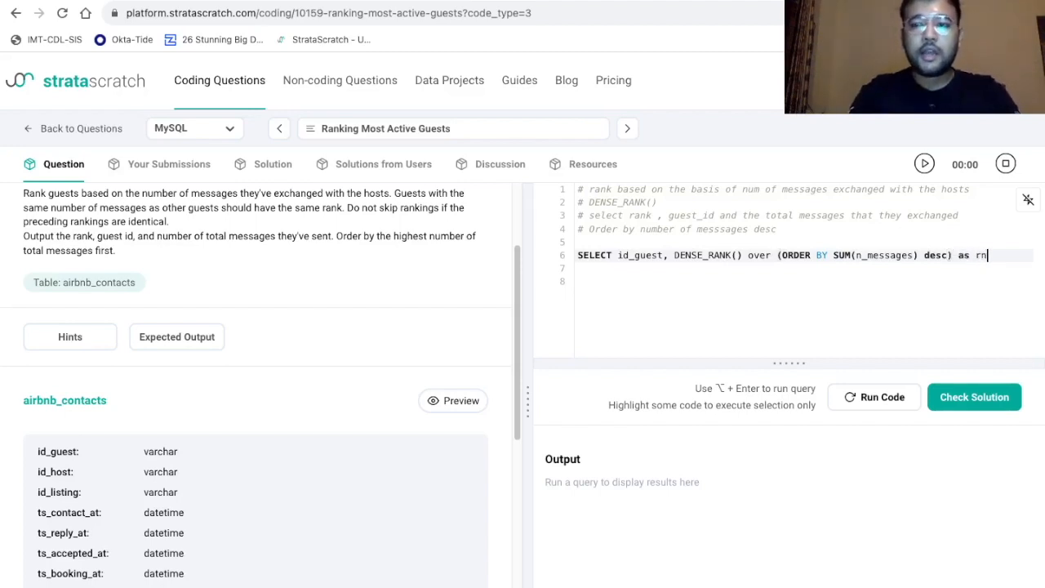
pyautogui.write(',')
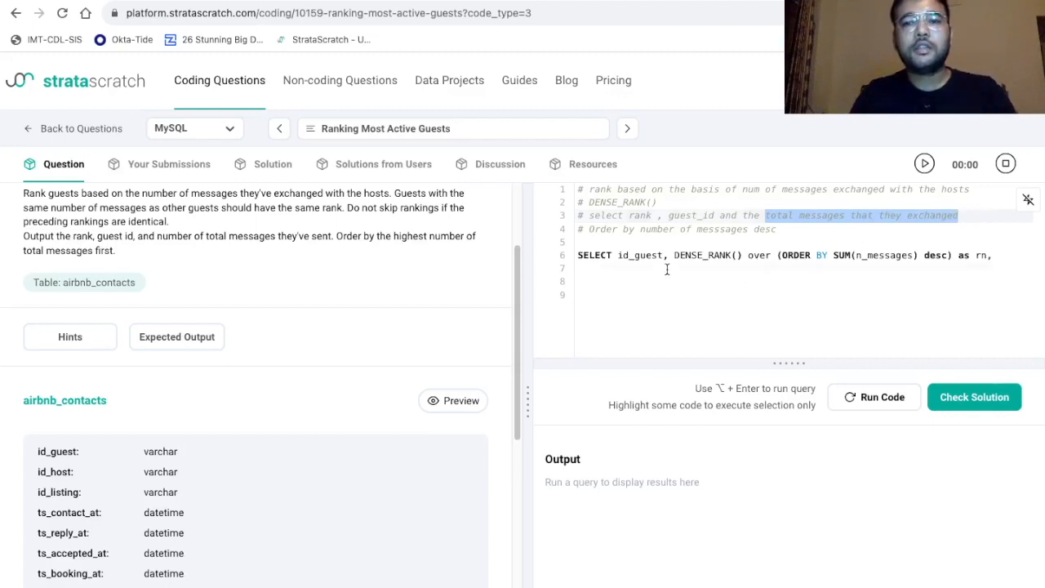
# Add SUM(n_messages) AS total_msgs and FROM airbnb_contacts to the query
pyautogui.write('SUM()')
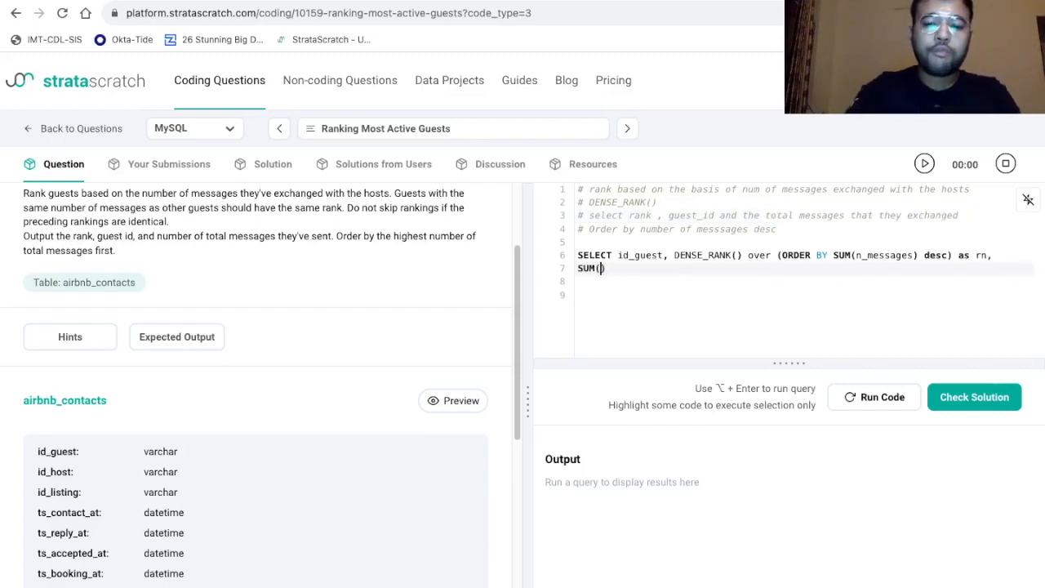
pyautogui.write('n_message')
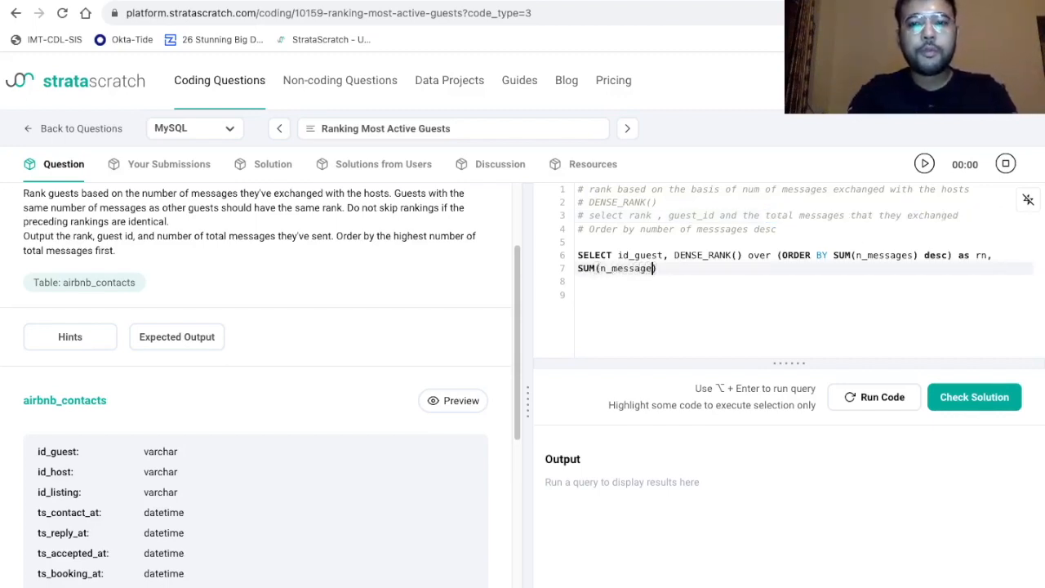
pyautogui.write('as t')
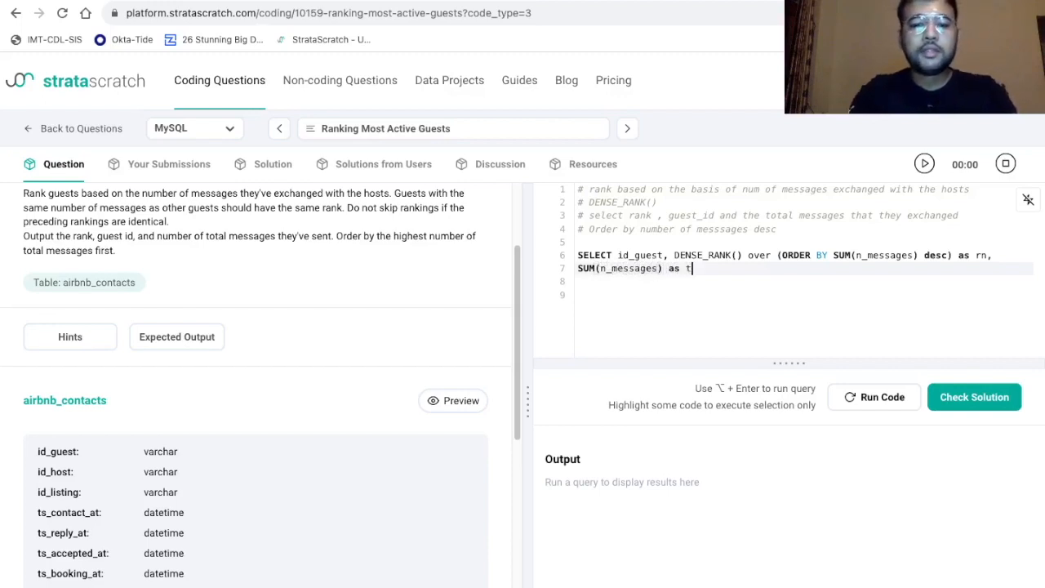
pyautogui.write('otal_msgs')
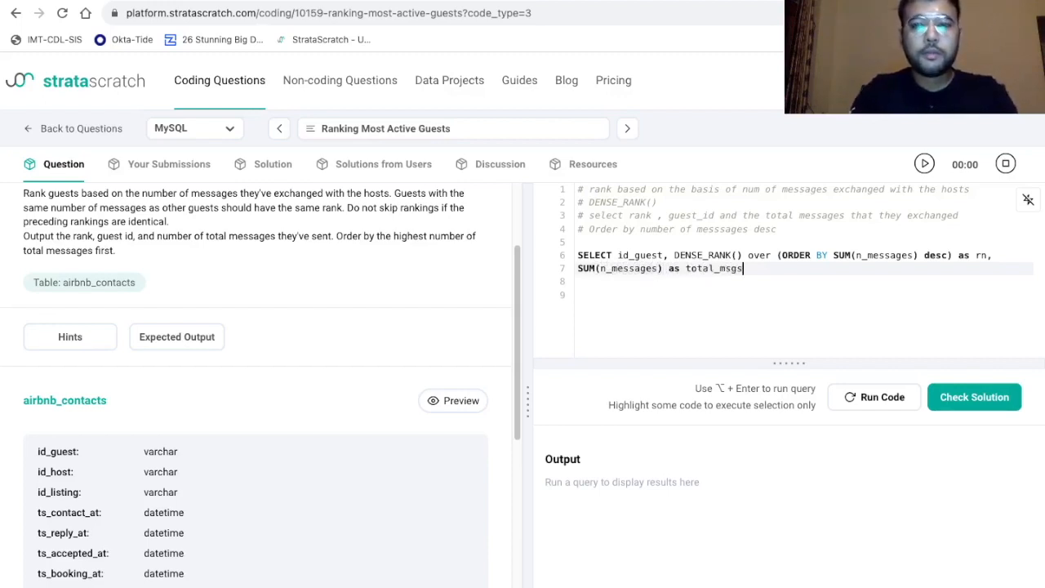
pyautogui.write('fr')
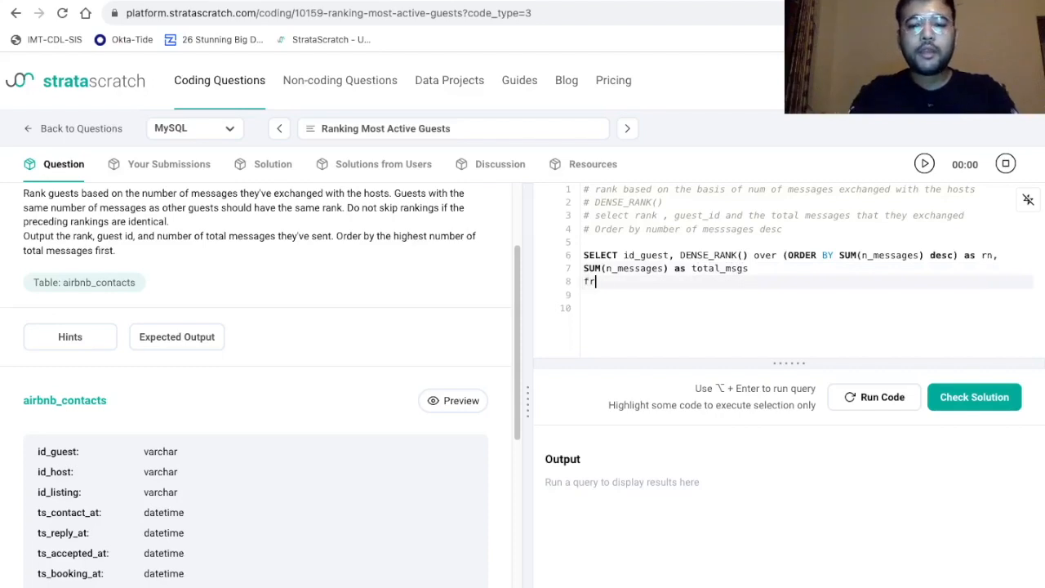
pyautogui.write('om')
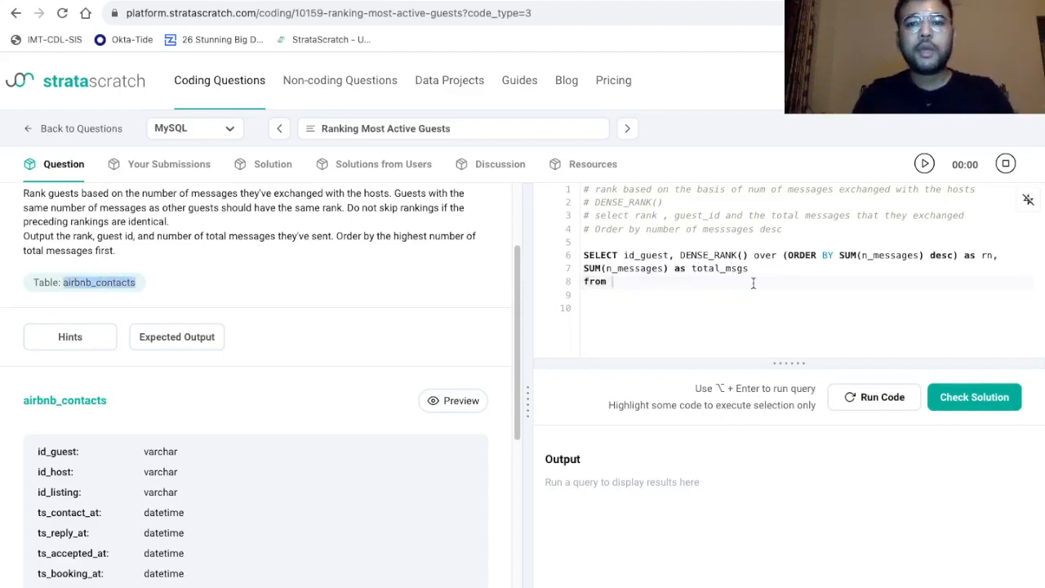
pyautogui.write('airbnb_contacts')
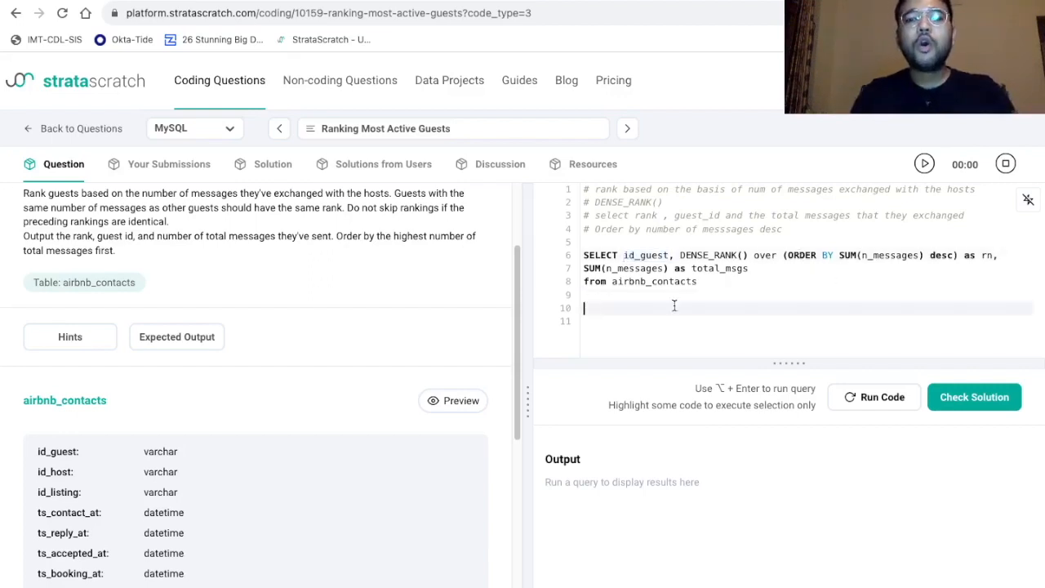
# Finish the query with GROUP BY id_guest and ORDER BY total_msgs desc;
pyautogui.write('group')
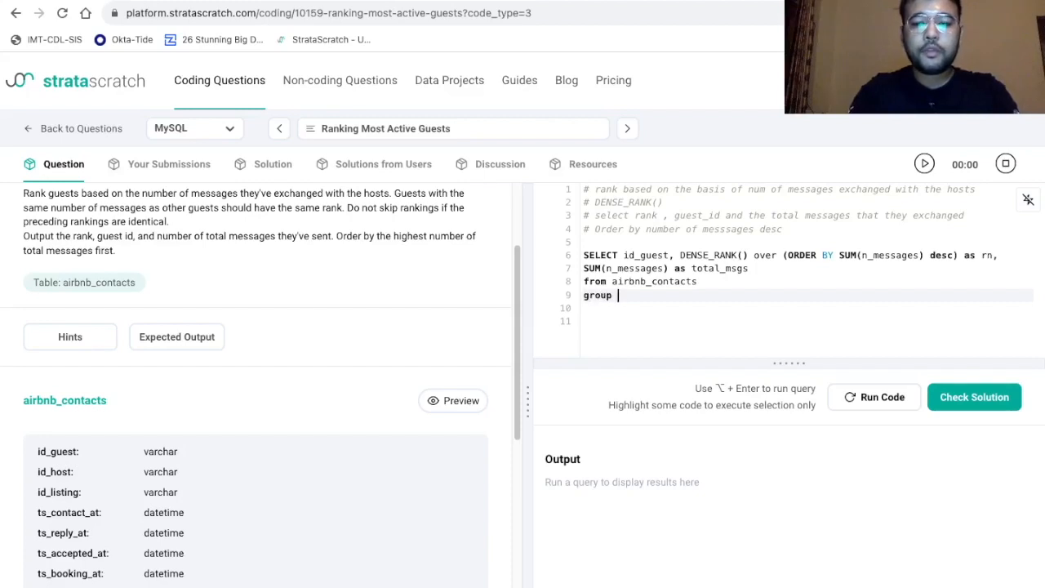
pyautogui.write('by')
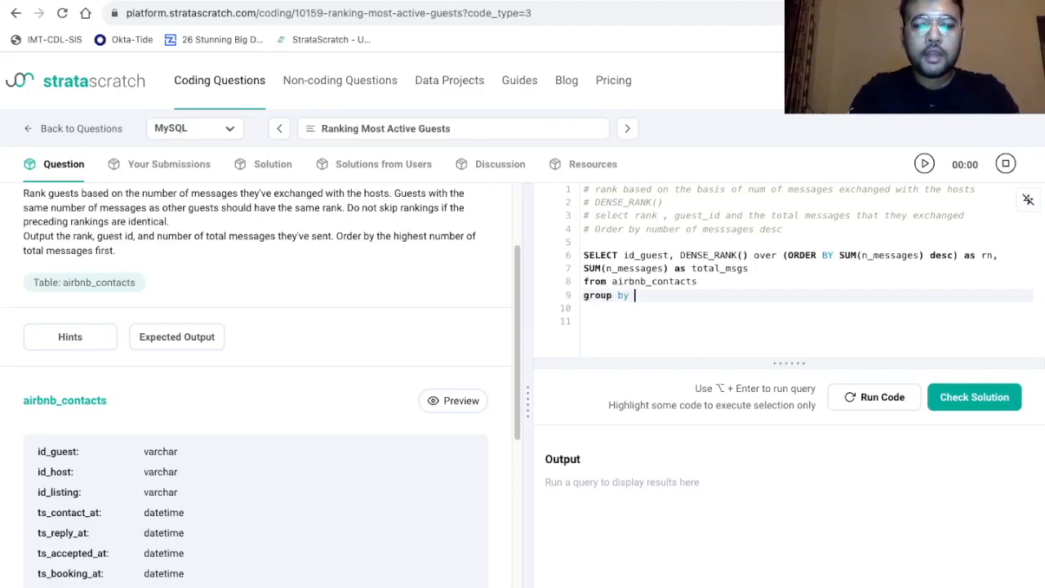
pyautogui.write('id_guest')
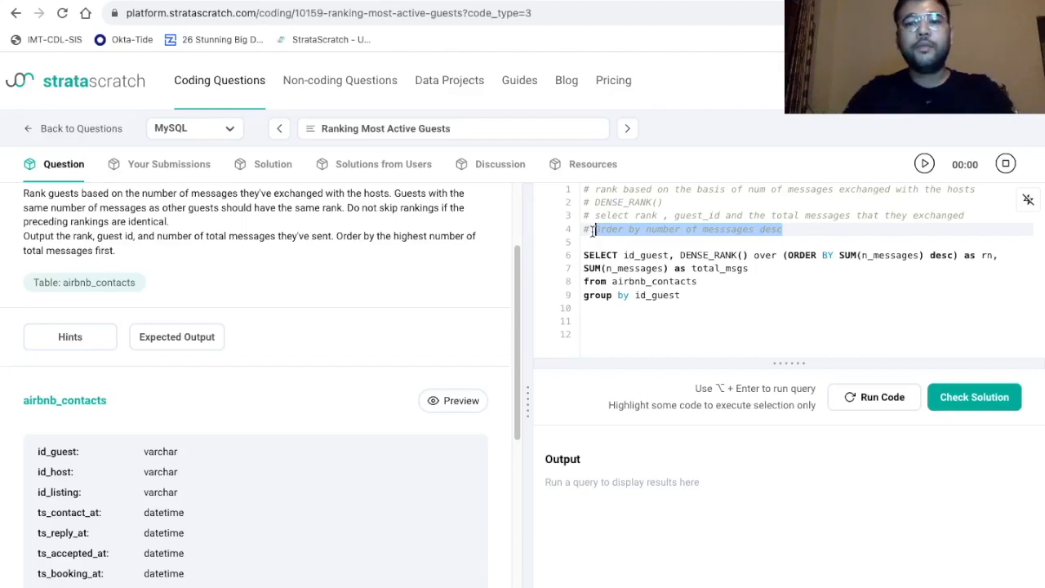
pyautogui.write('orde')
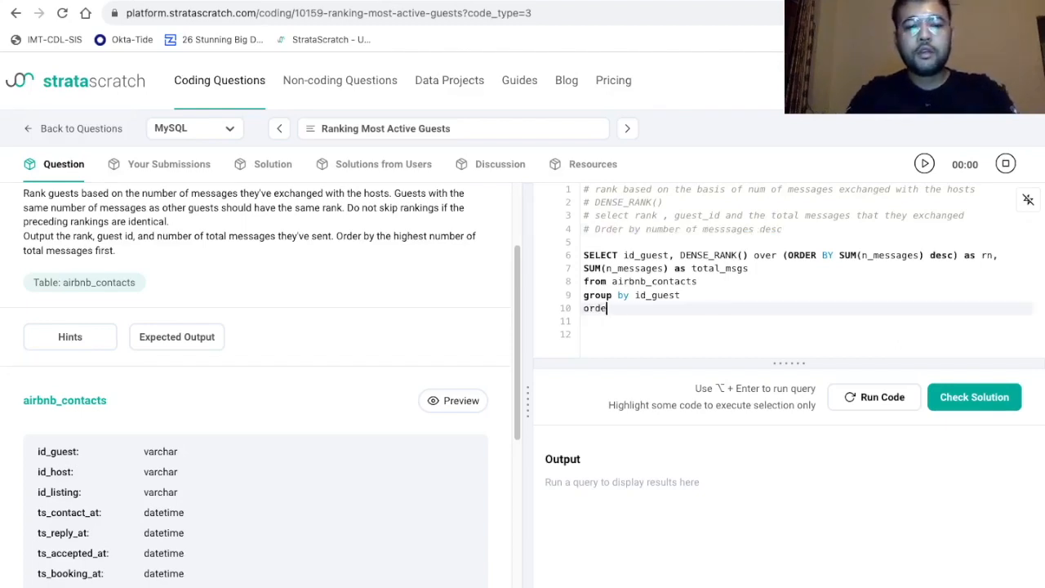
pyautogui.write('by')
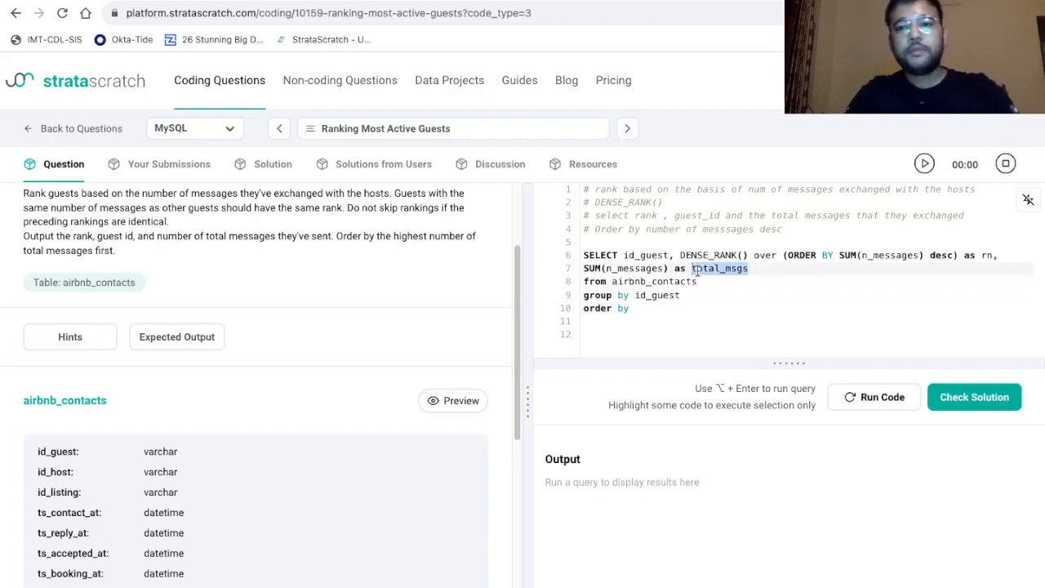
pyautogui.write('total_msgs')
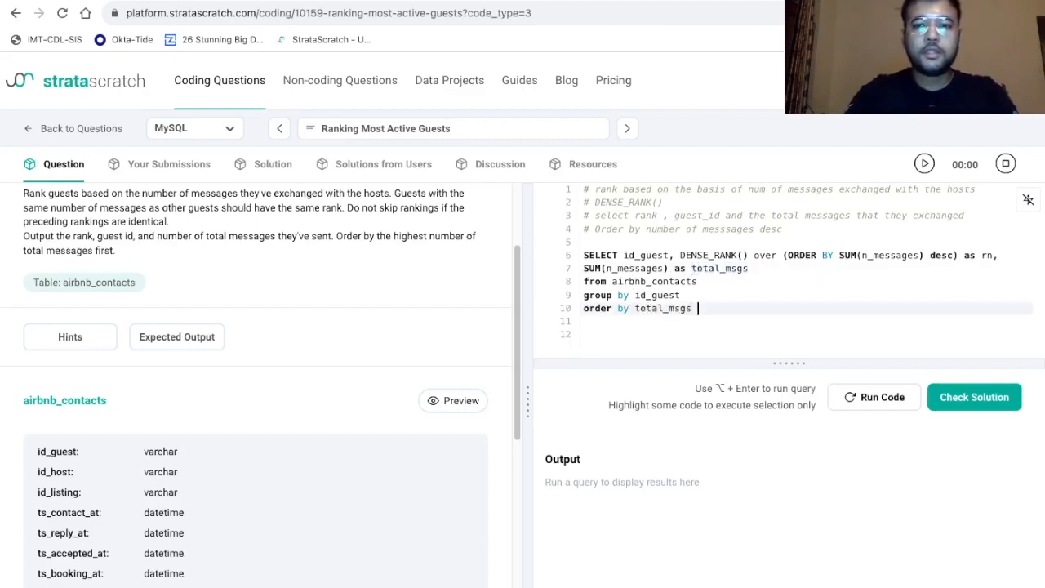
pyautogui.write('desc')
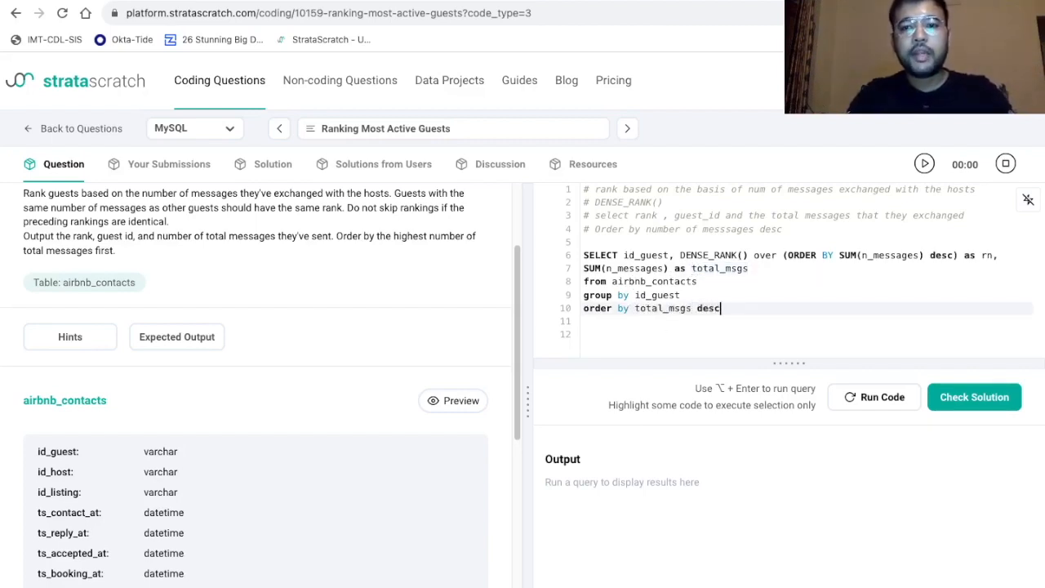
pyautogui.write(';')
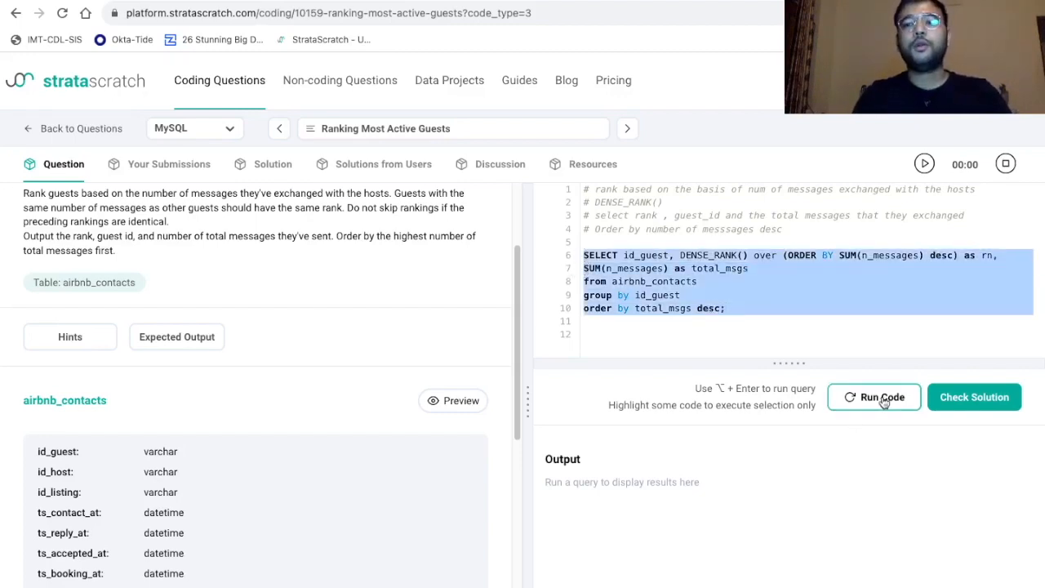
# Run the query, scroll the ranked id_guest, rn, total_msgs output, and deselect the code
pyautogui.click(874, 397)
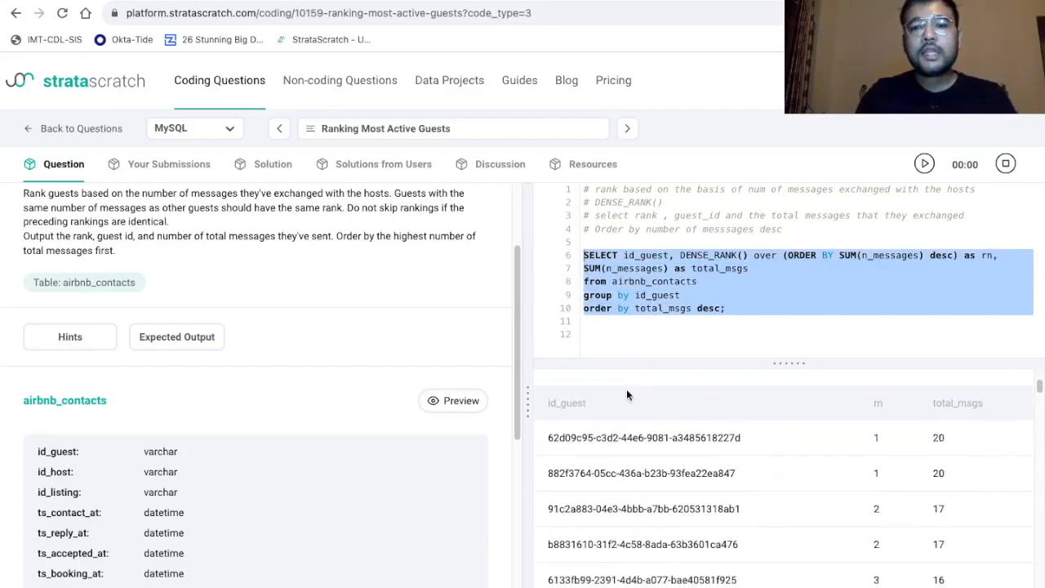
pyautogui.moveTo(885, 535)
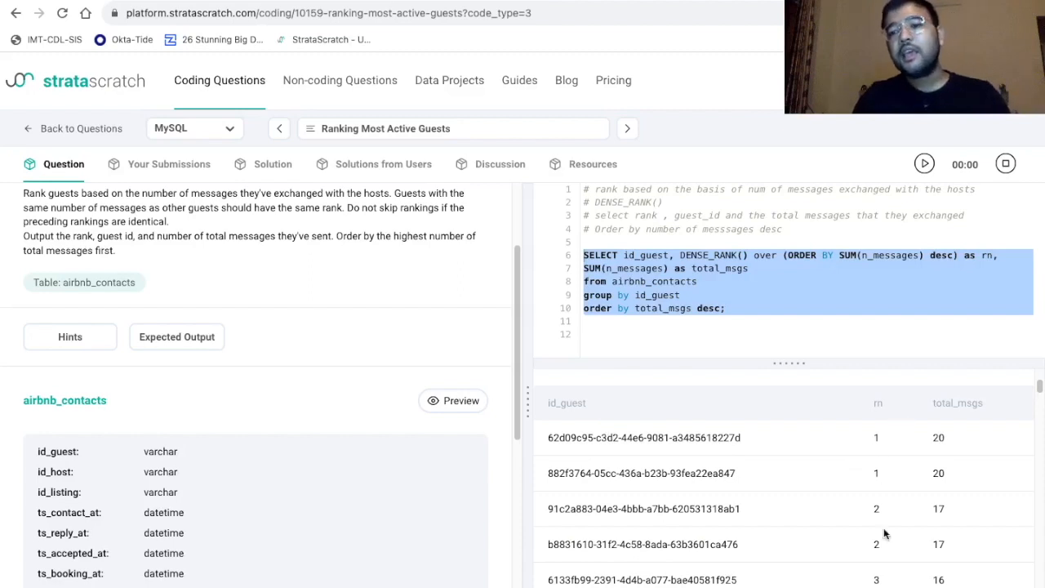
pyautogui.moveTo(865, 553)
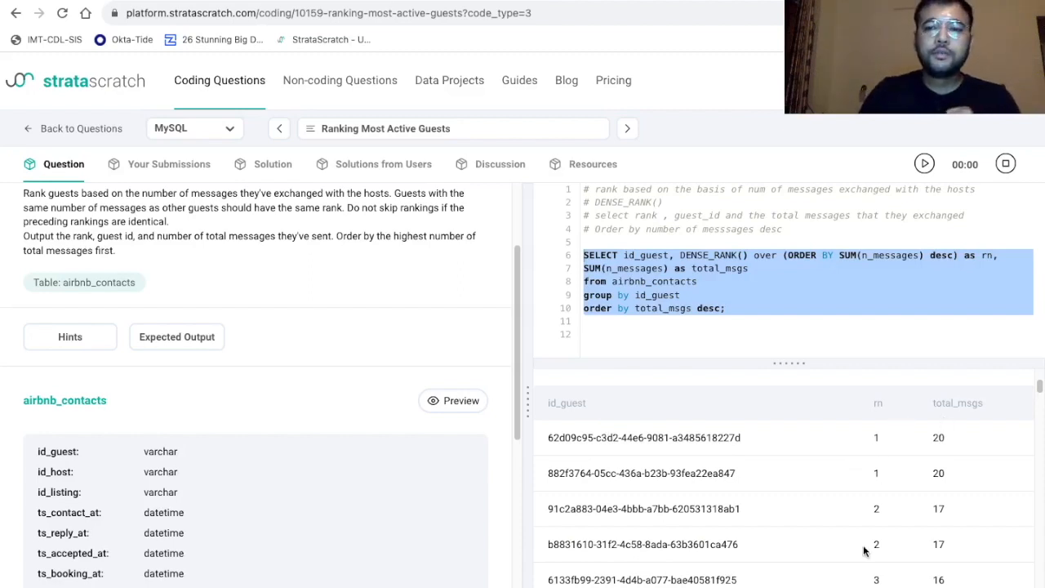
pyautogui.moveTo(900, 428)
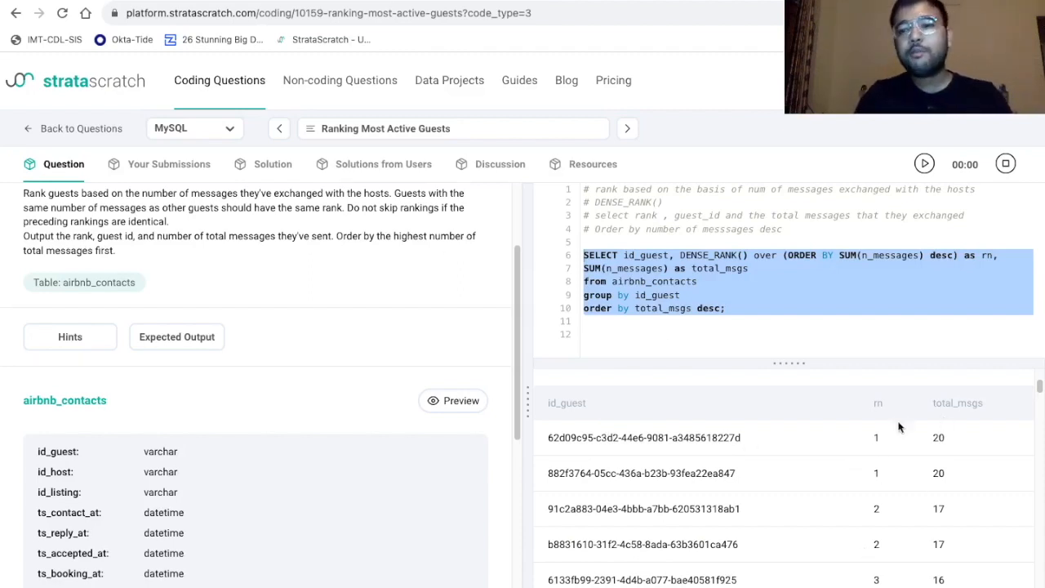
pyautogui.moveTo(955, 508)
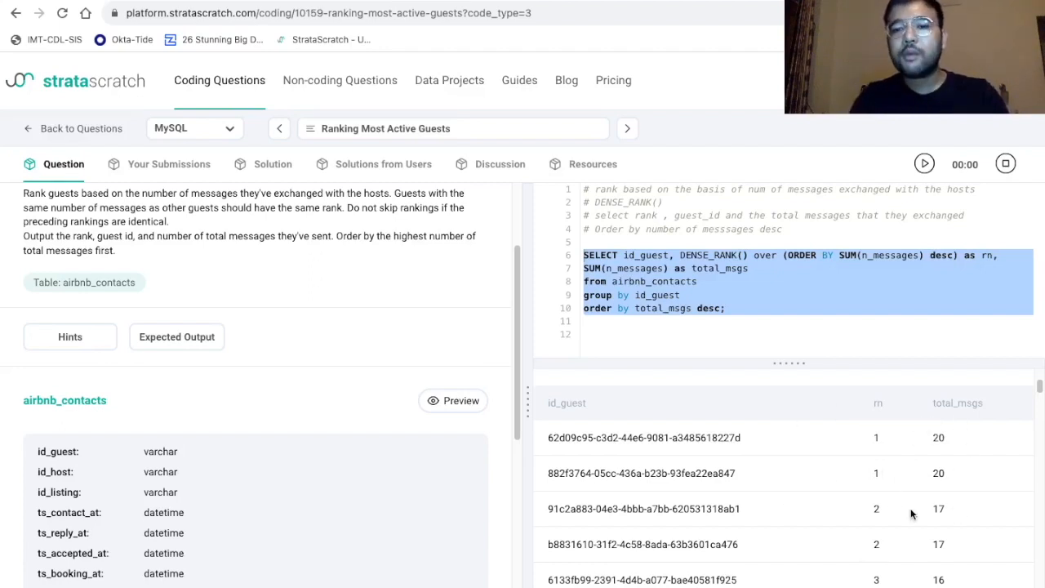
pyautogui.moveTo(904, 438)
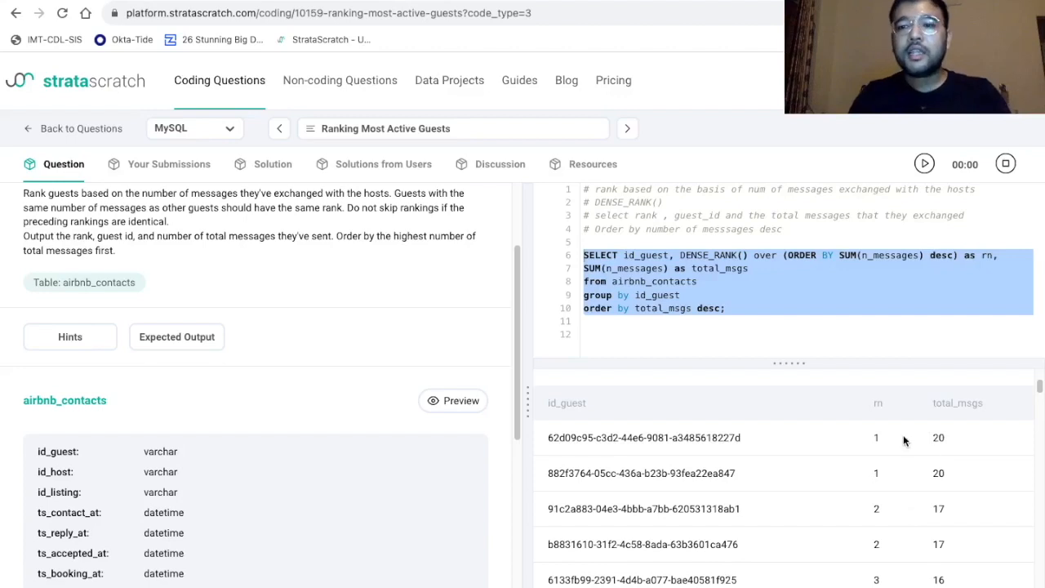
pyautogui.moveTo(852, 409)
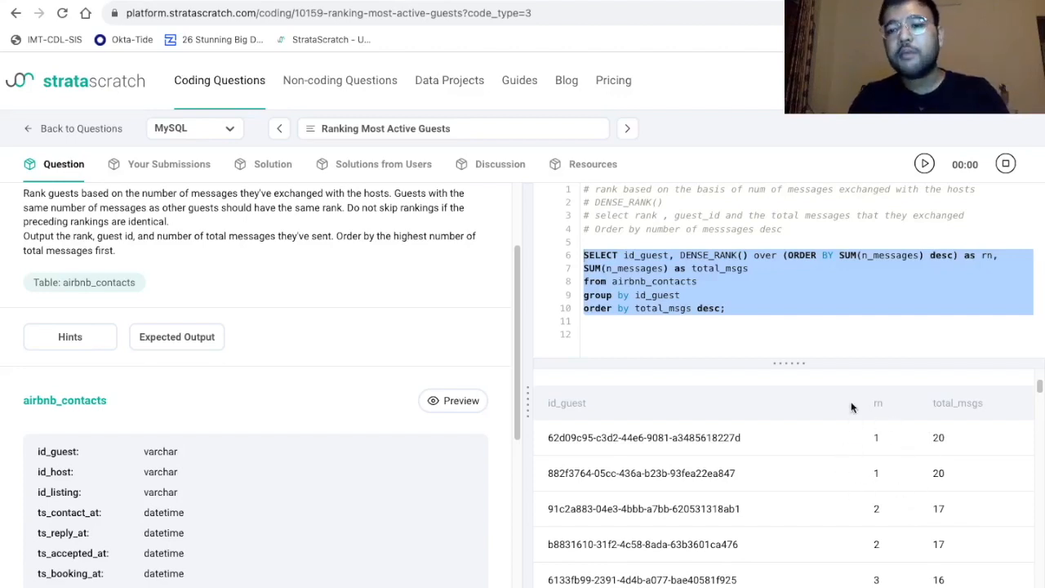
pyautogui.scroll(-3)
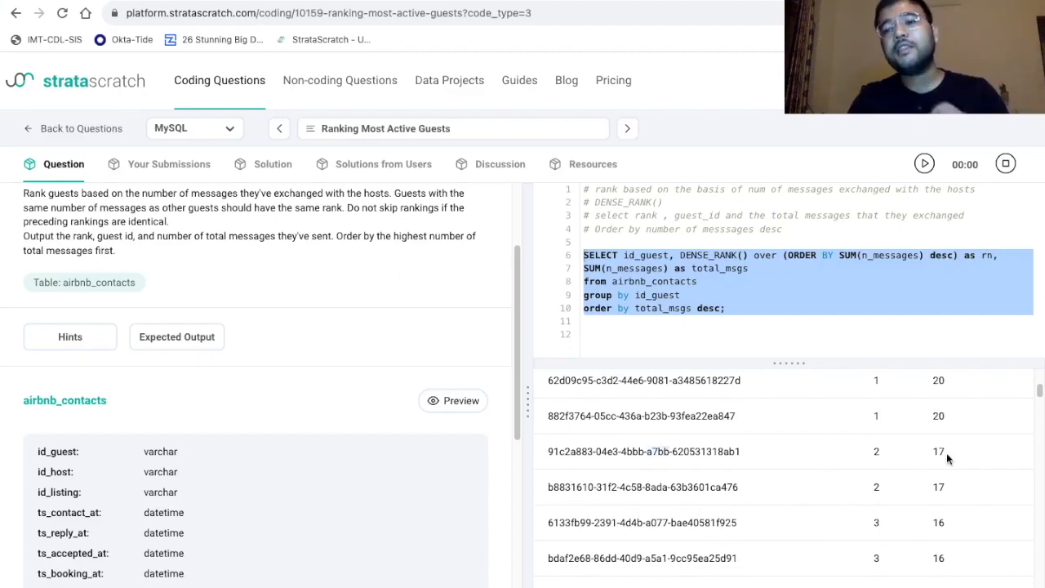
pyautogui.moveTo(881, 461)
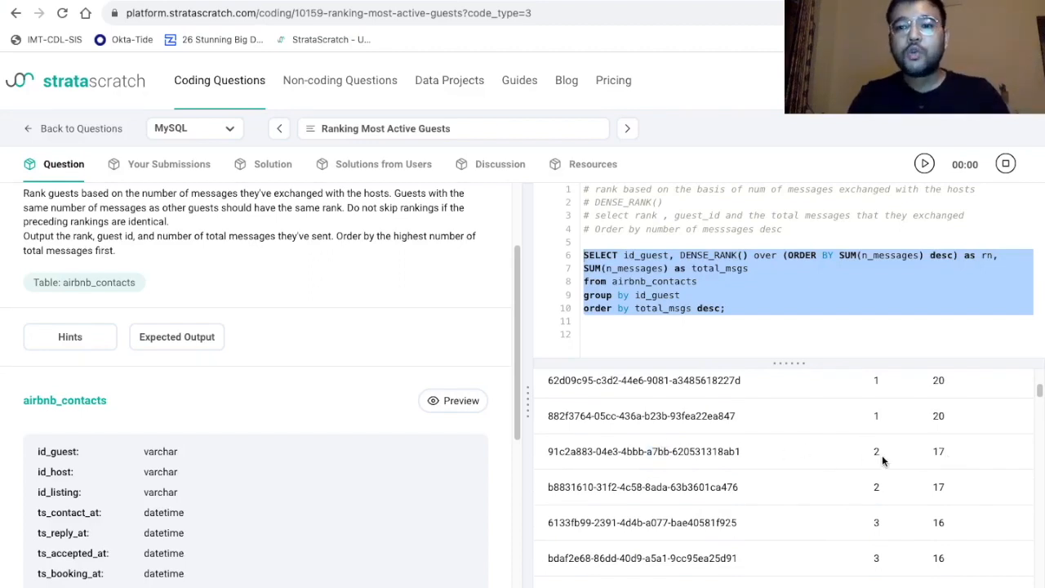
pyautogui.moveTo(921, 486)
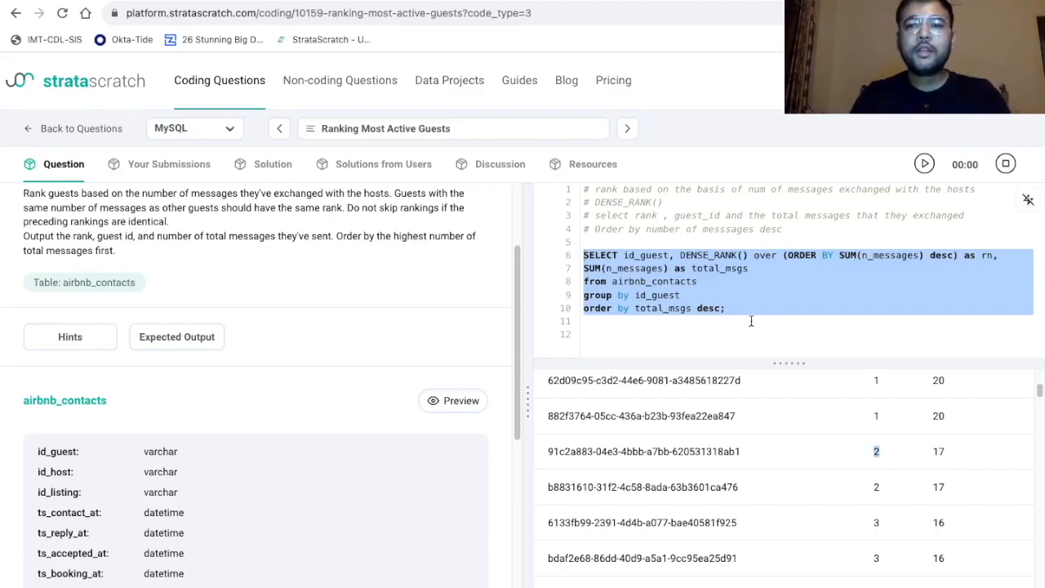
pyautogui.click(862, 397)
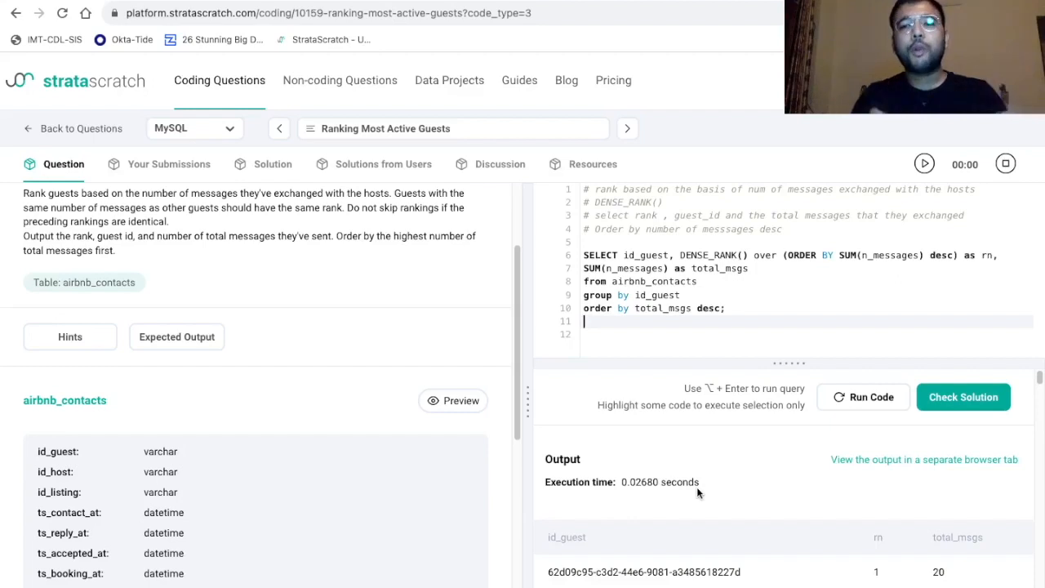